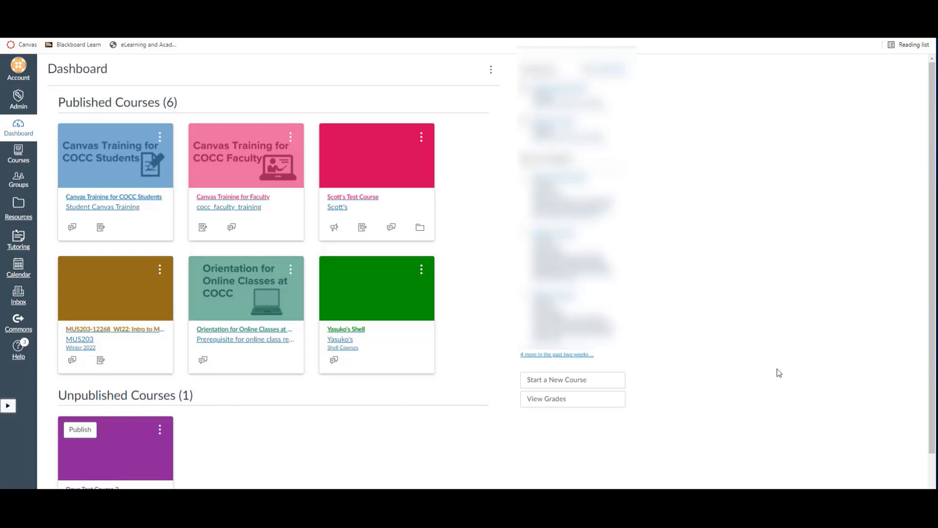
Step: Show the full Pages list of Dove Test Course 2 from the dashboard
{"action": "scroll", "scroll_direction": "down", "scroll_amount": 3}
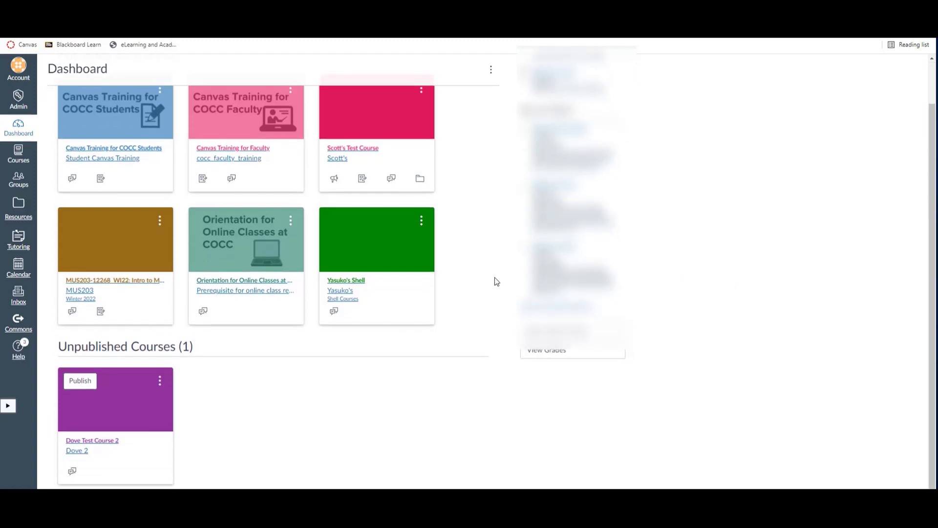
{"action": "mouse_move", "coordinate": [346, 139]}
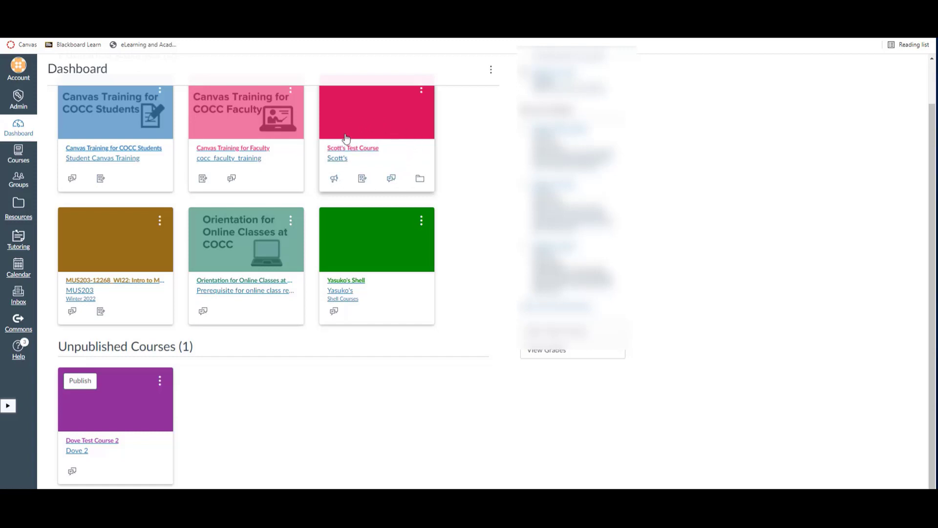
{"action": "mouse_move", "coordinate": [116, 447]}
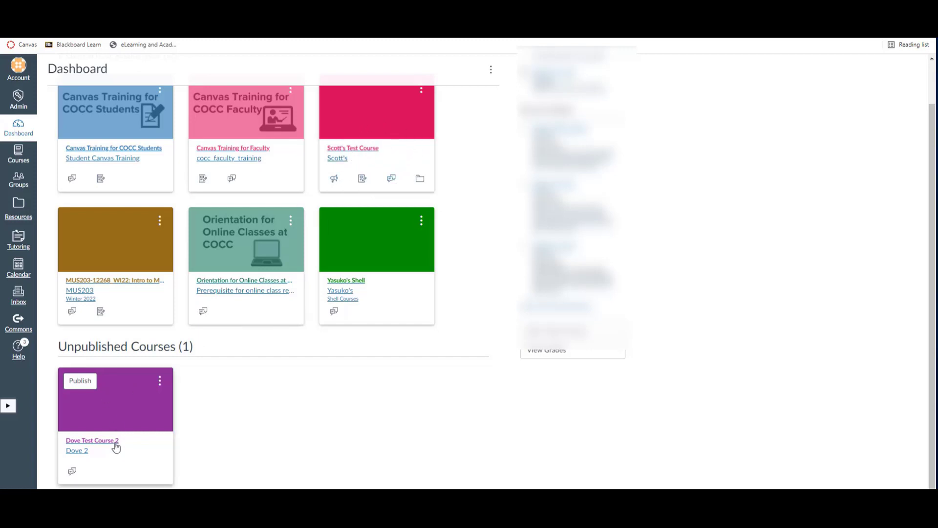
{"action": "mouse_move", "coordinate": [44, 407]}
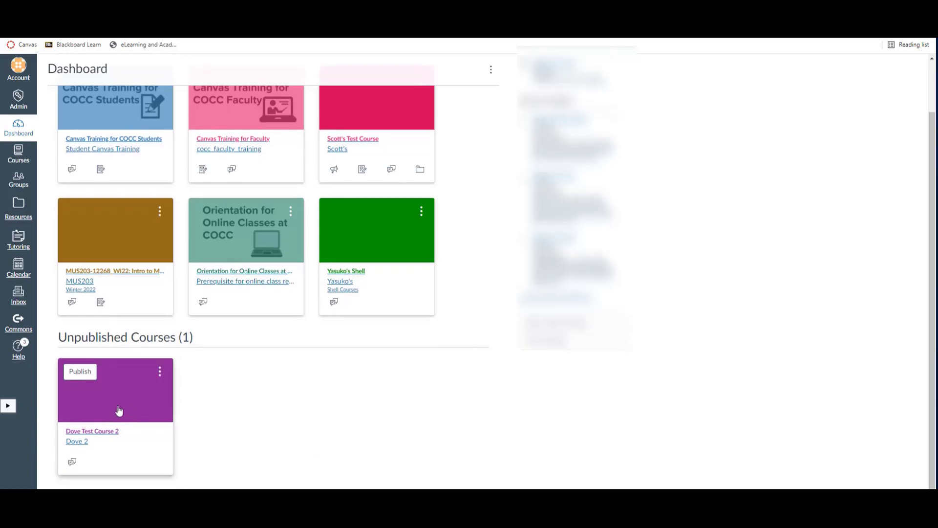
{"action": "mouse_move", "coordinate": [150, 450]}
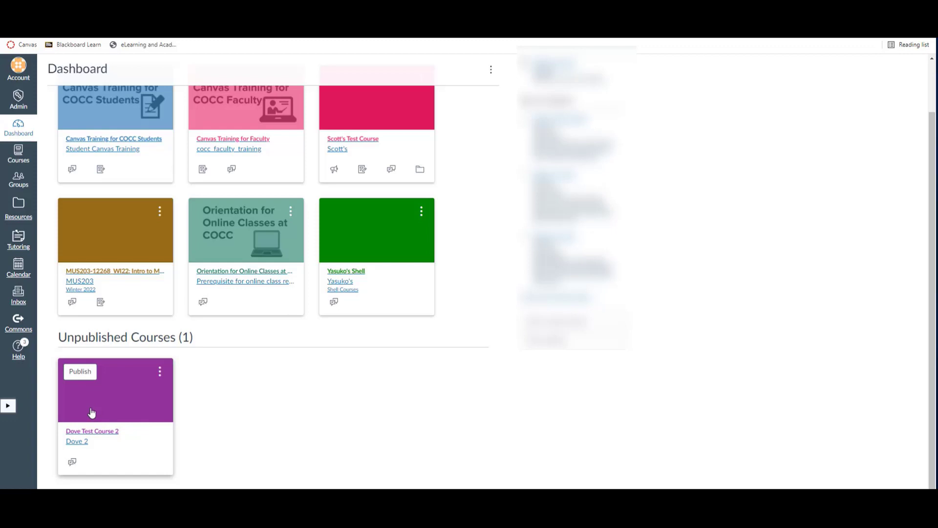
{"action": "left_click", "coordinate": [92, 431]}
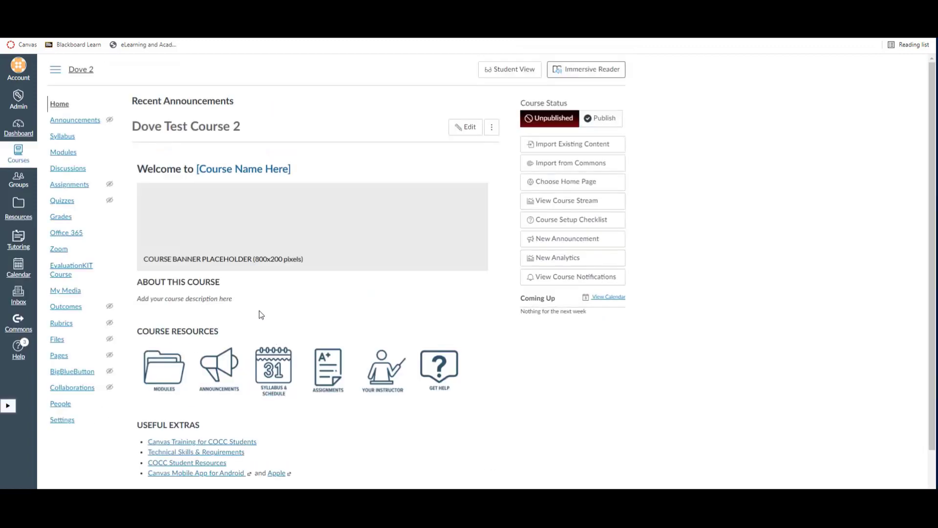
{"action": "mouse_move", "coordinate": [125, 276]}
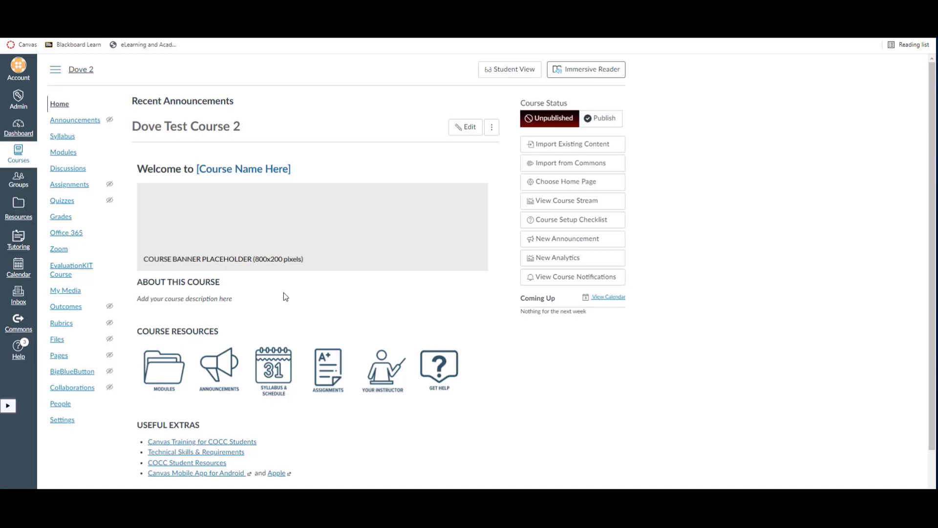
{"action": "mouse_move", "coordinate": [124, 262]}
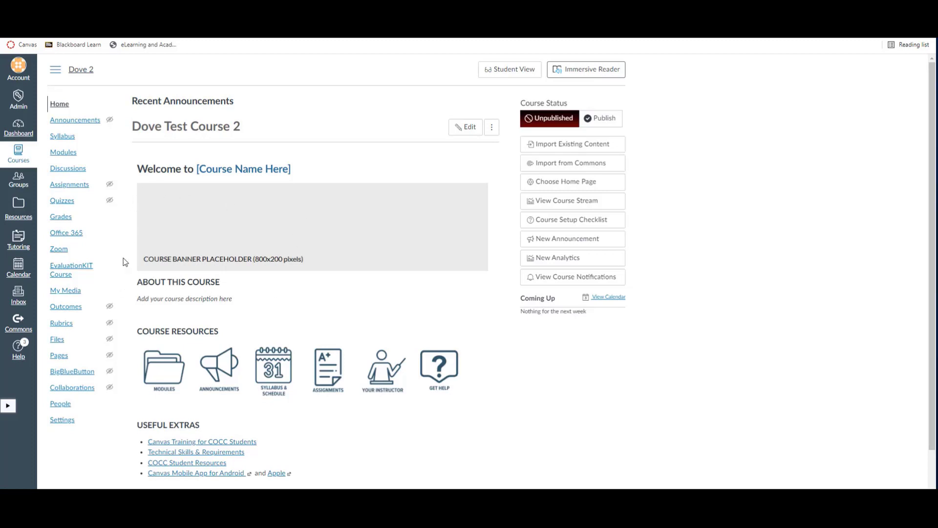
{"action": "mouse_move", "coordinate": [58, 355]}
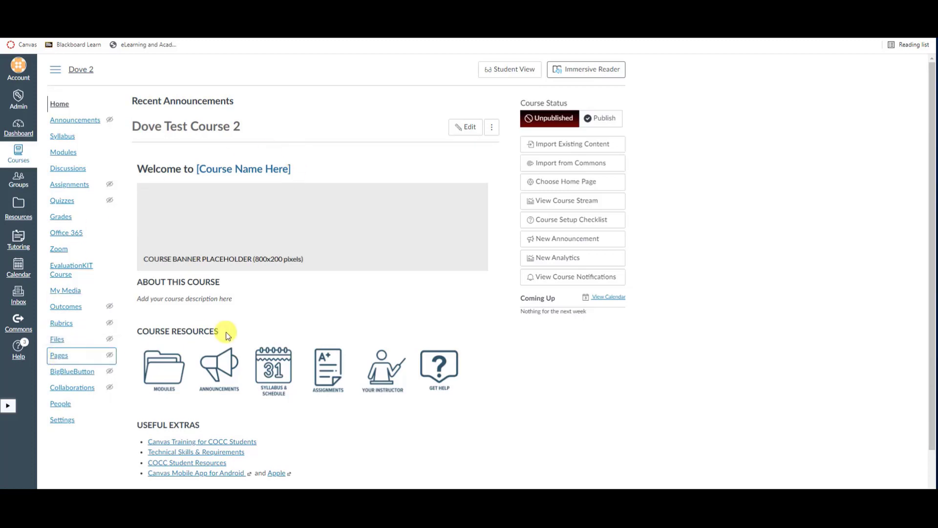
{"action": "left_click", "coordinate": [59, 355]}
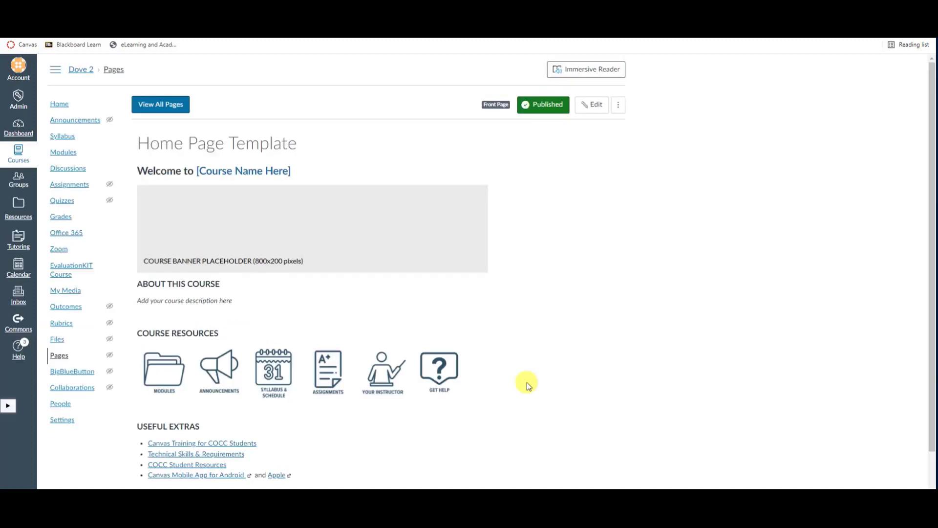
{"action": "mouse_move", "coordinate": [174, 108]}
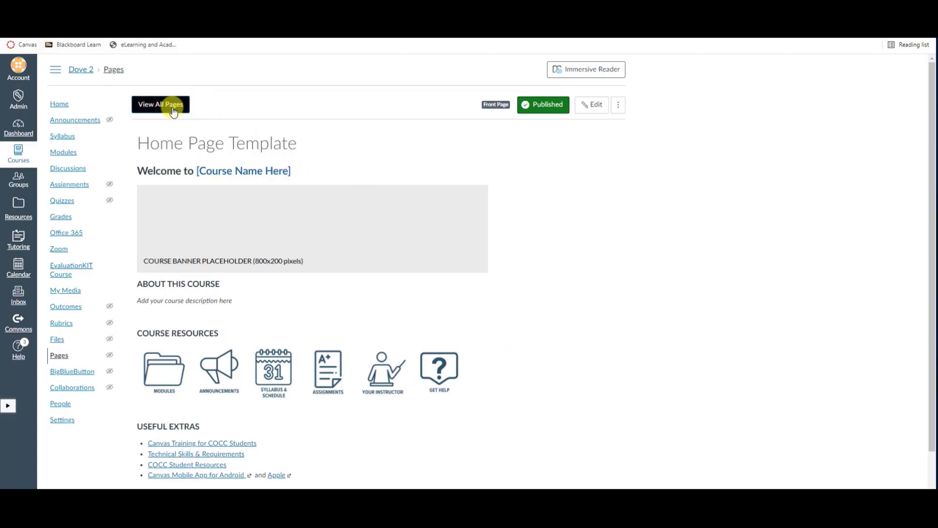
{"action": "left_click", "coordinate": [160, 104]}
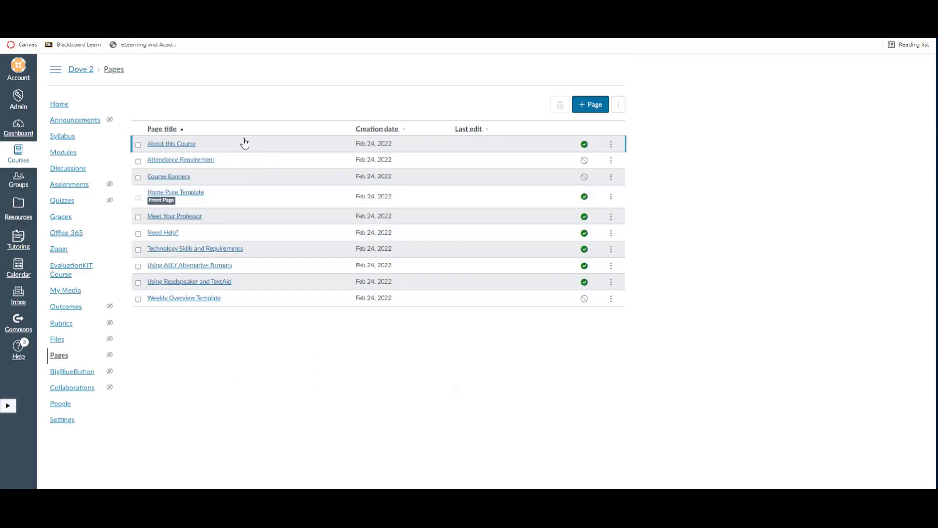
Step: Delete the nine pages other than Home Page Template, confirming the deletion
{"action": "left_click", "coordinate": [138, 177]}
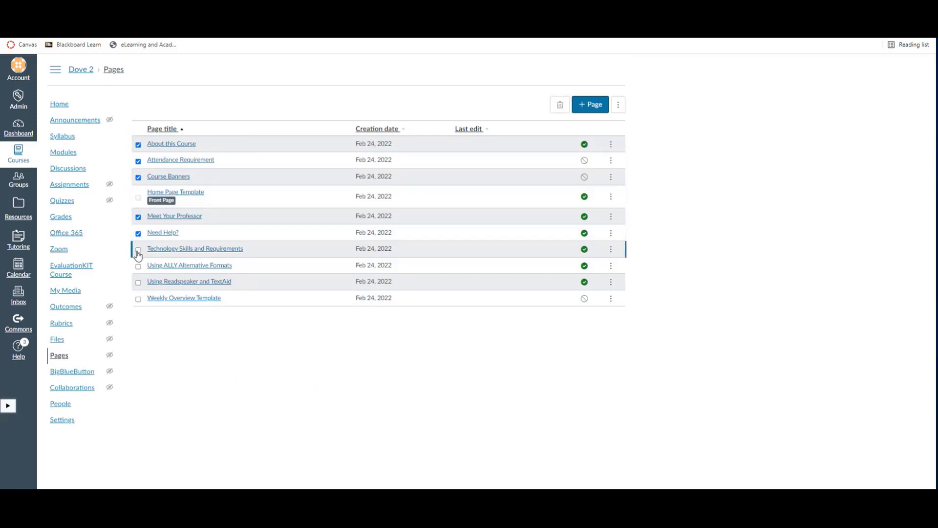
{"action": "left_click", "coordinate": [138, 249]}
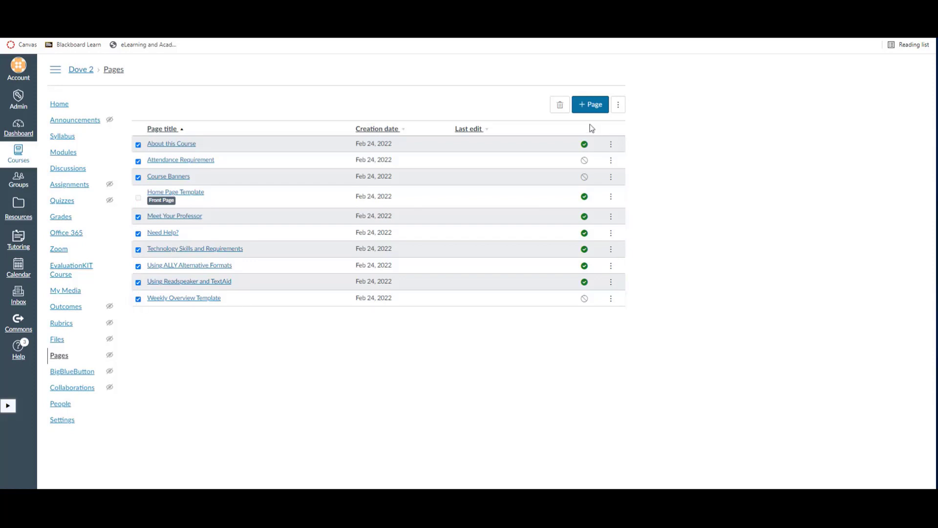
{"action": "left_click", "coordinate": [559, 105]}
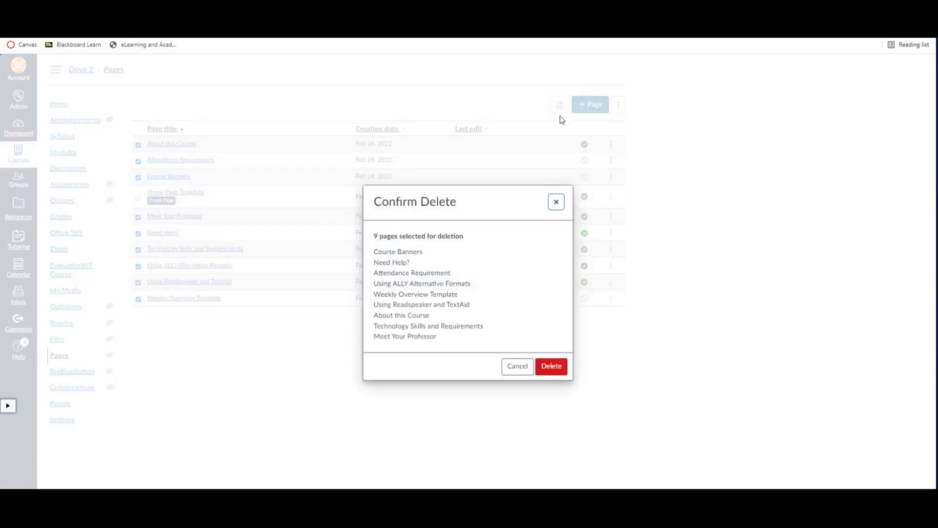
{"action": "left_click", "coordinate": [550, 366]}
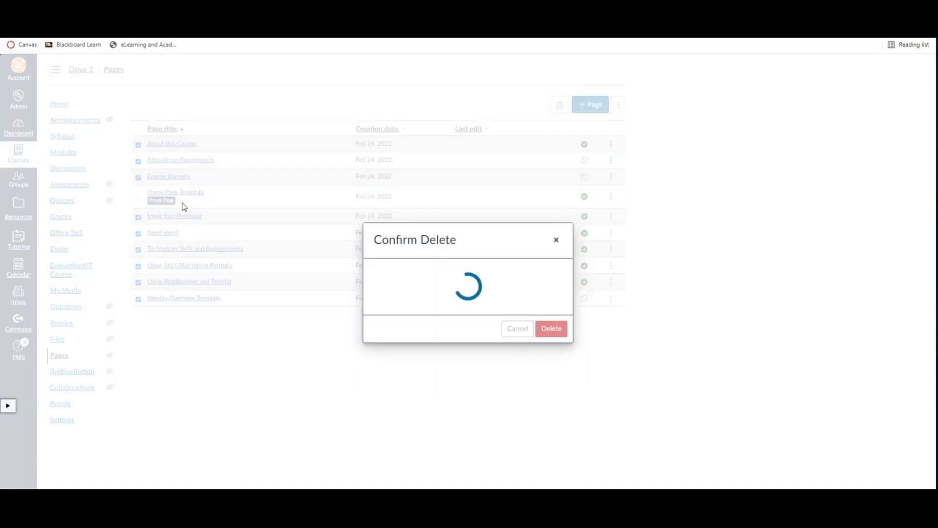
{"action": "left_click", "coordinate": [551, 329]}
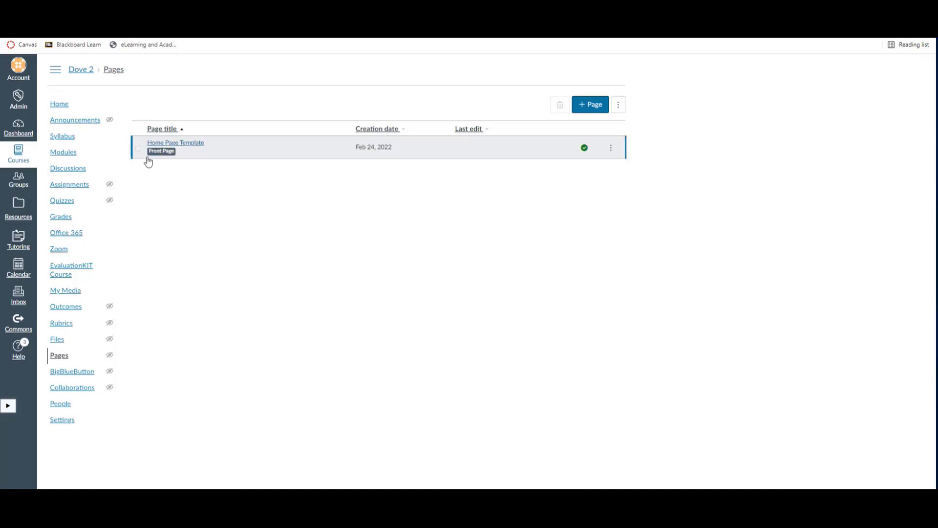
{"action": "mouse_move", "coordinate": [210, 192]}
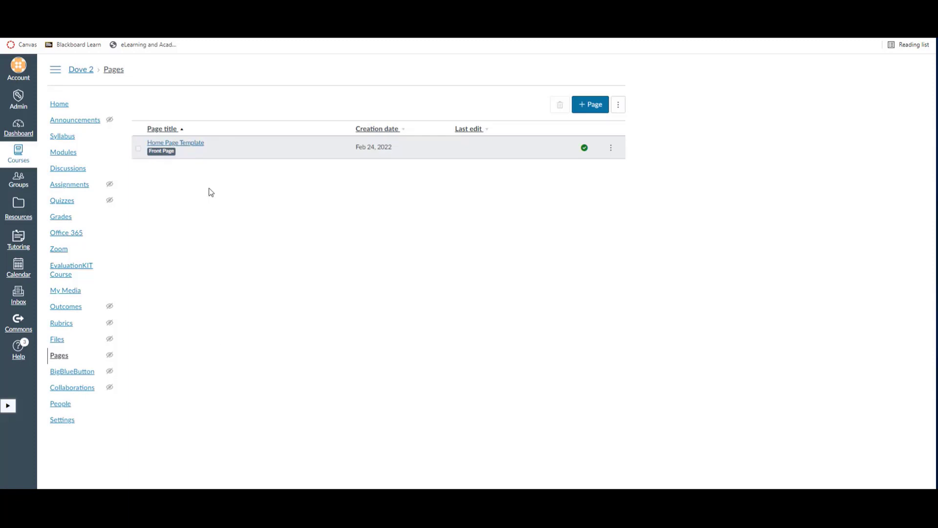
{"action": "mouse_move", "coordinate": [248, 282]}
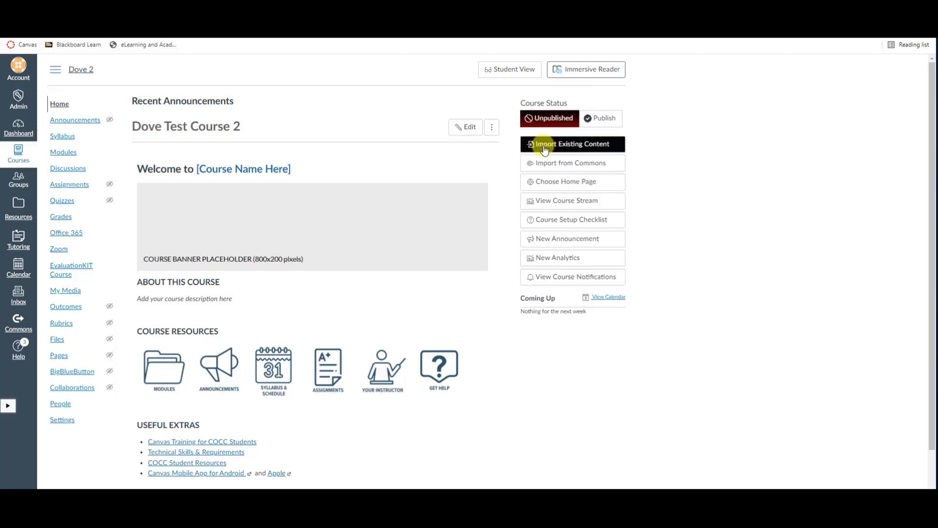
Step: Start an import that copies all content from Scott's Test Course into Dove 2
{"action": "left_click", "coordinate": [572, 144]}
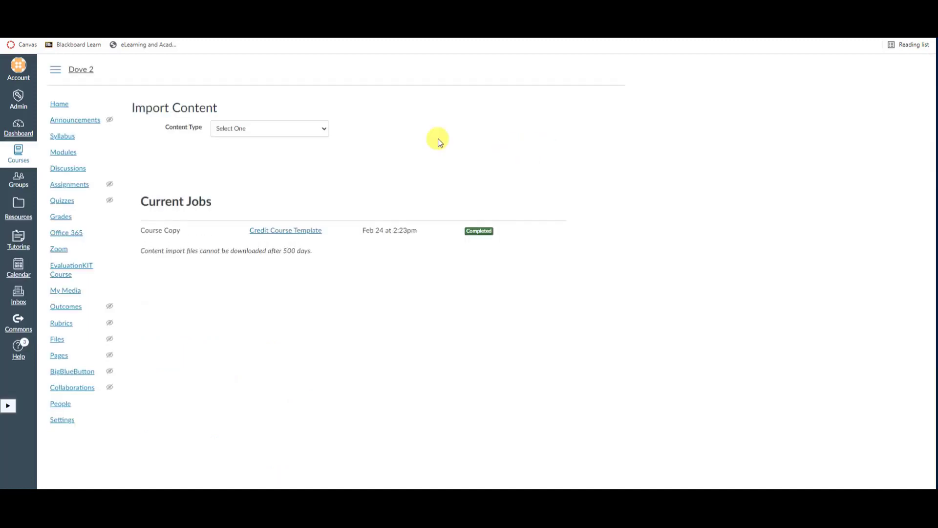
{"action": "left_click", "coordinate": [269, 128]}
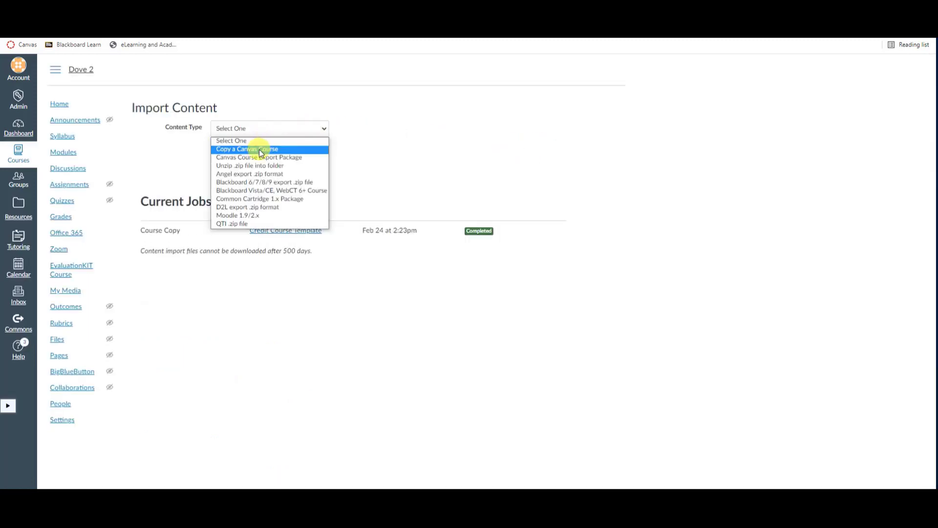
{"action": "left_click", "coordinate": [246, 149]}
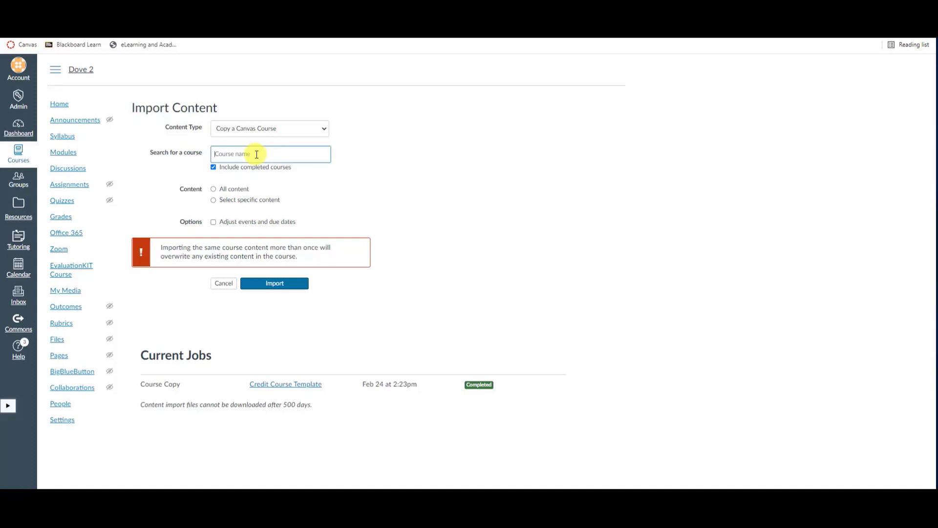
{"action": "type", "text": "scot"}
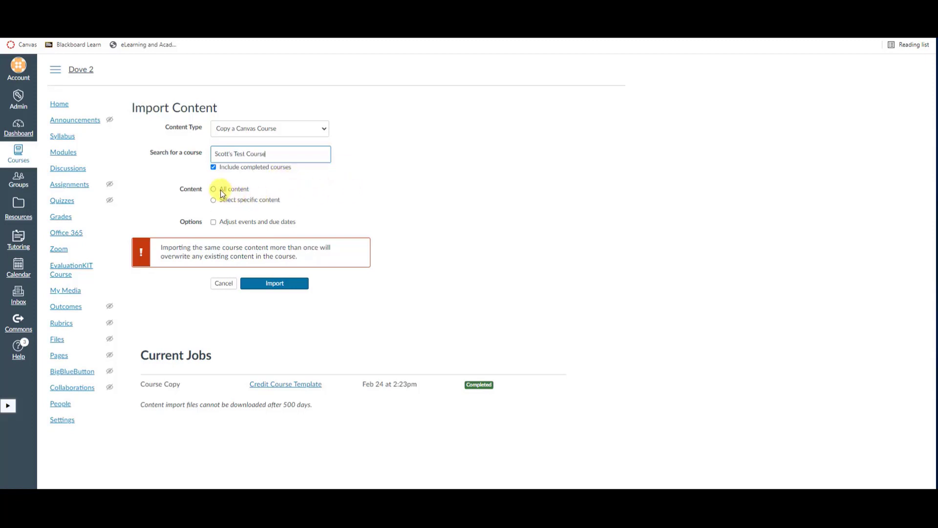
{"action": "left_click", "coordinate": [214, 188]}
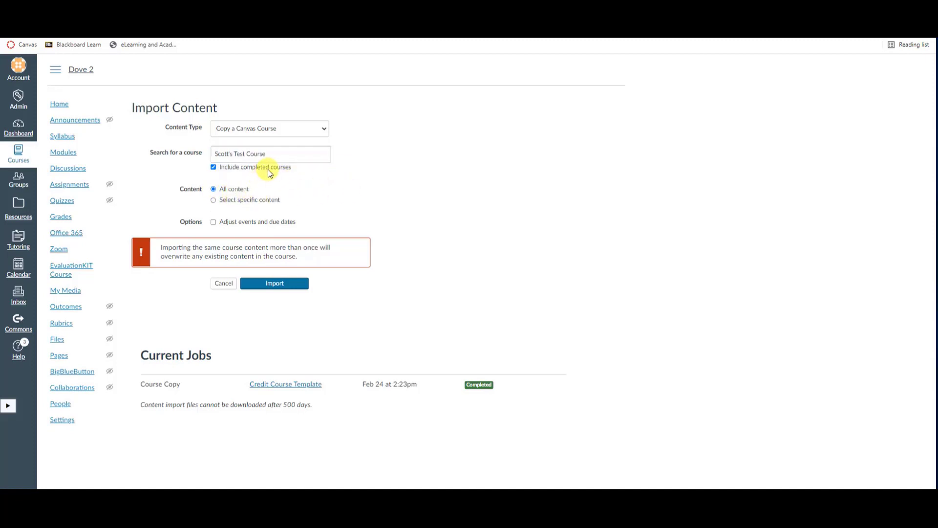
{"action": "mouse_move", "coordinate": [340, 209]}
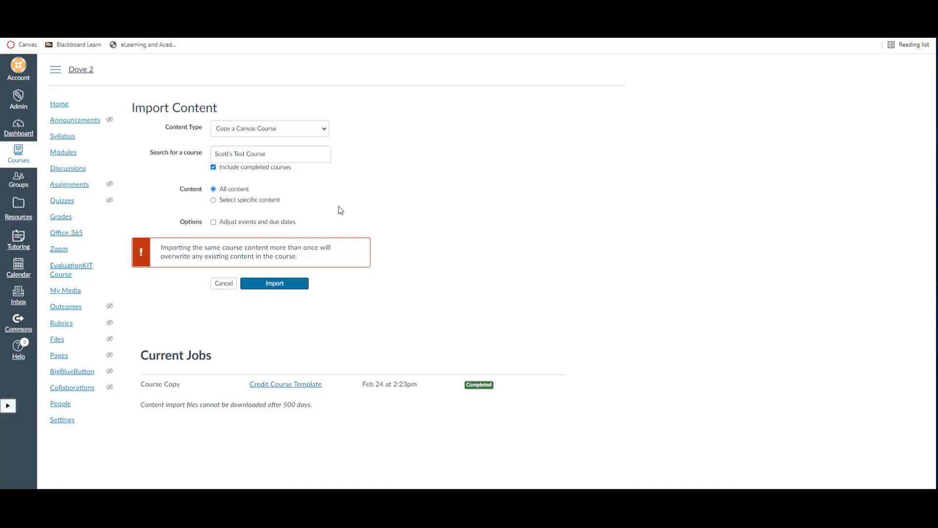
{"action": "mouse_move", "coordinate": [226, 207]}
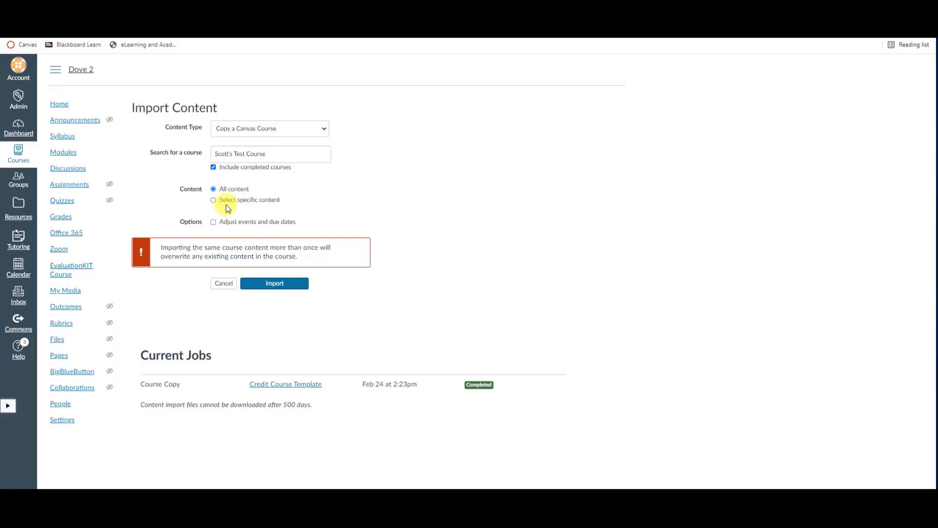
Step: Queue a specific-content copy of Scott's Test Course, inspect its Modules in the picker, and cancel selection
{"action": "left_click", "coordinate": [213, 199]}
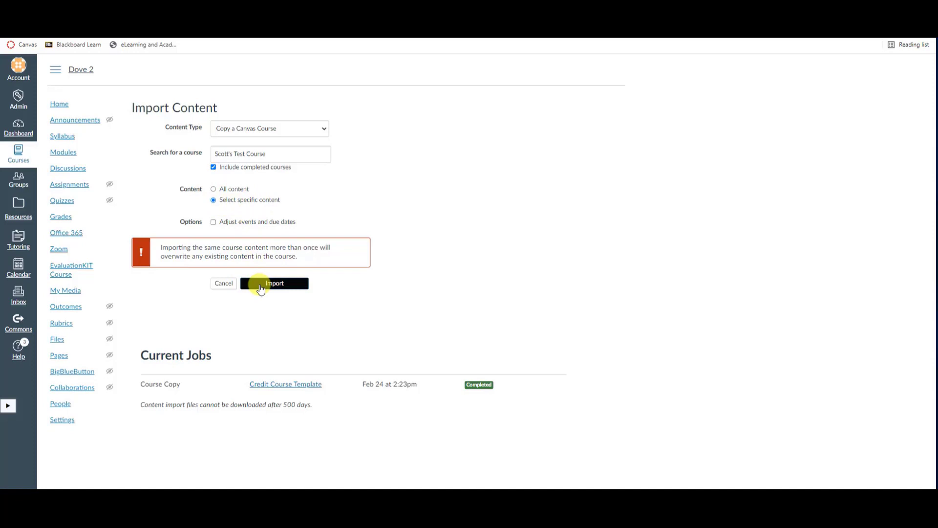
{"action": "left_click", "coordinate": [274, 283]}
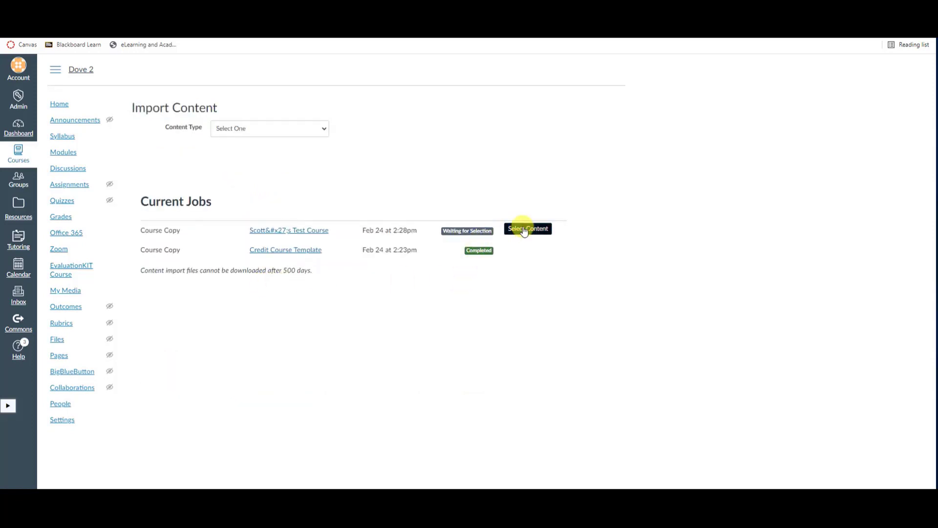
{"action": "left_click", "coordinate": [527, 229]}
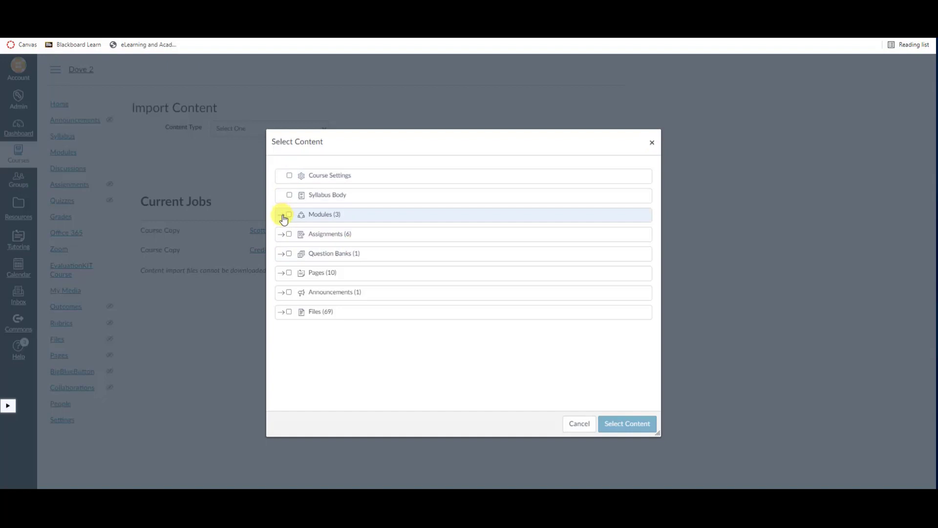
{"action": "left_click", "coordinate": [281, 214]}
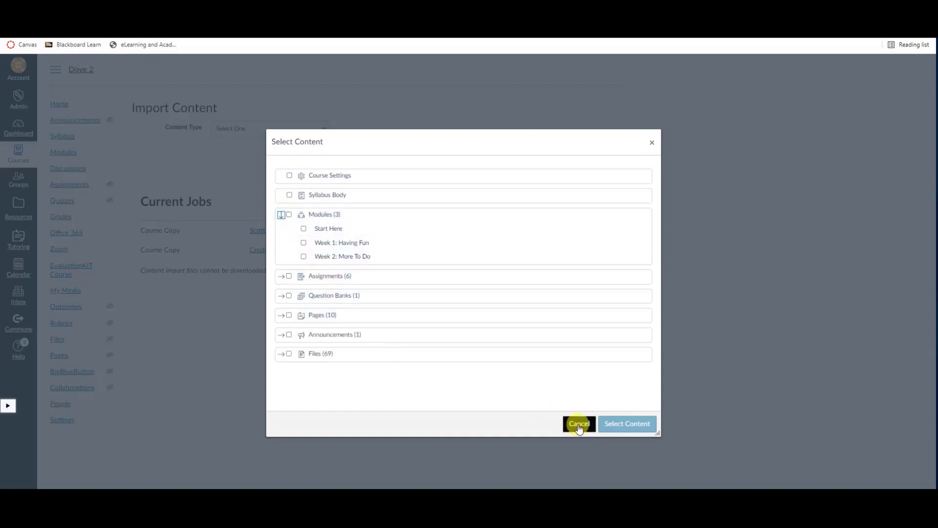
{"action": "left_click", "coordinate": [578, 423]}
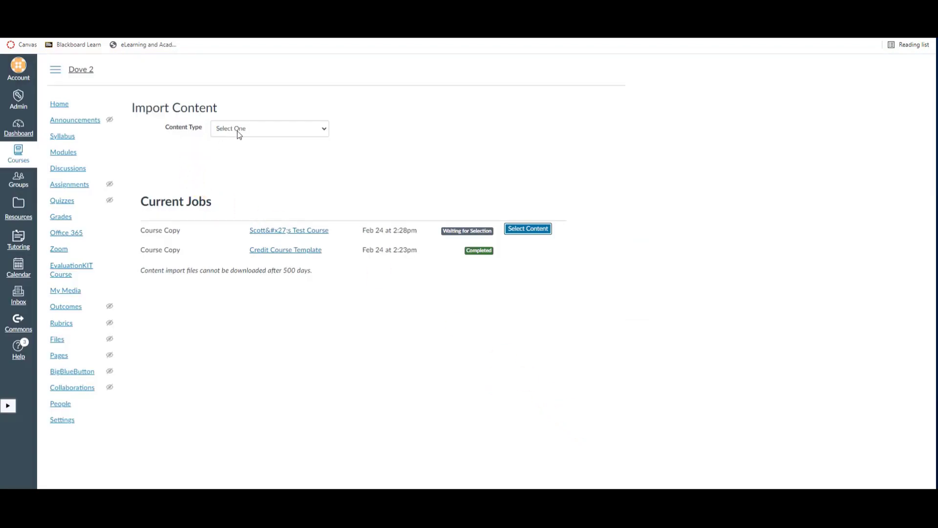
Step: Set a course copy to adjust dates, shifting from Feb 7, 2022 to May 9, 2022
{"action": "left_click", "coordinate": [270, 128]}
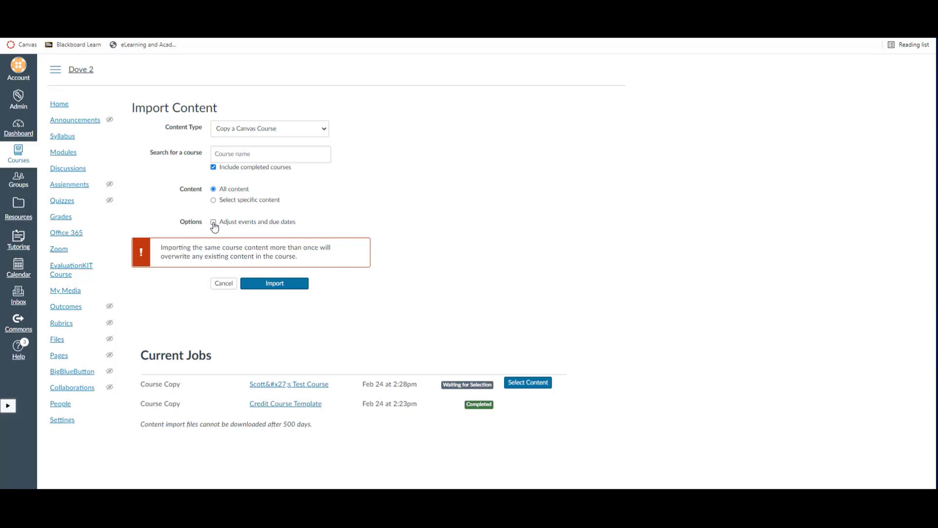
{"action": "left_click", "coordinate": [213, 222]}
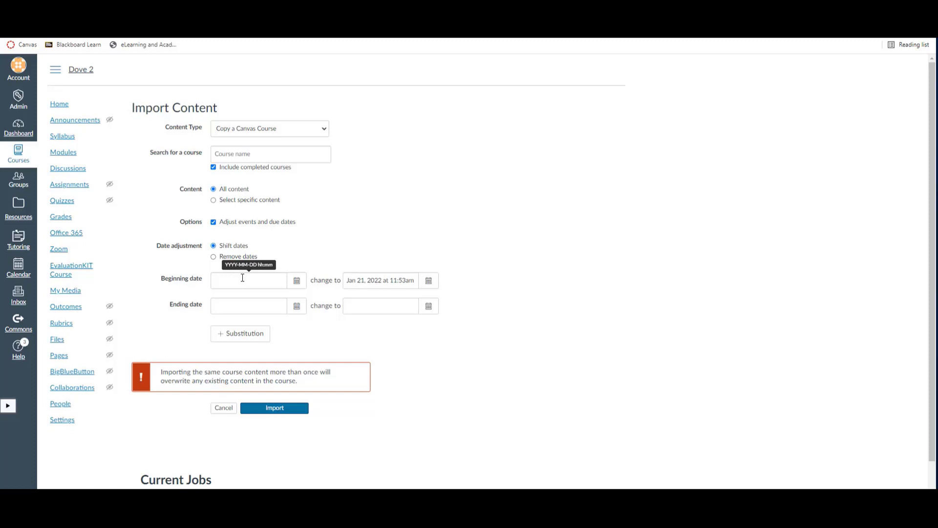
{"action": "left_click", "coordinate": [296, 281]}
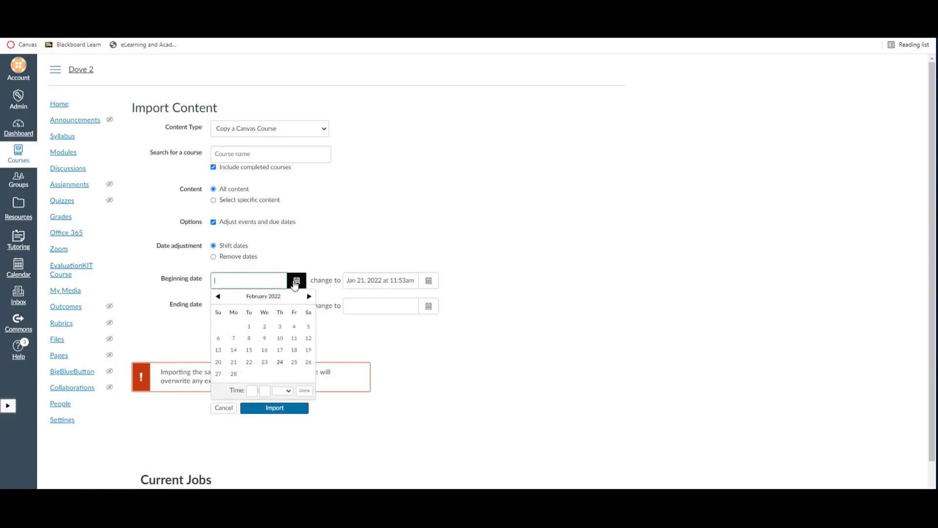
{"action": "mouse_move", "coordinate": [243, 344]}
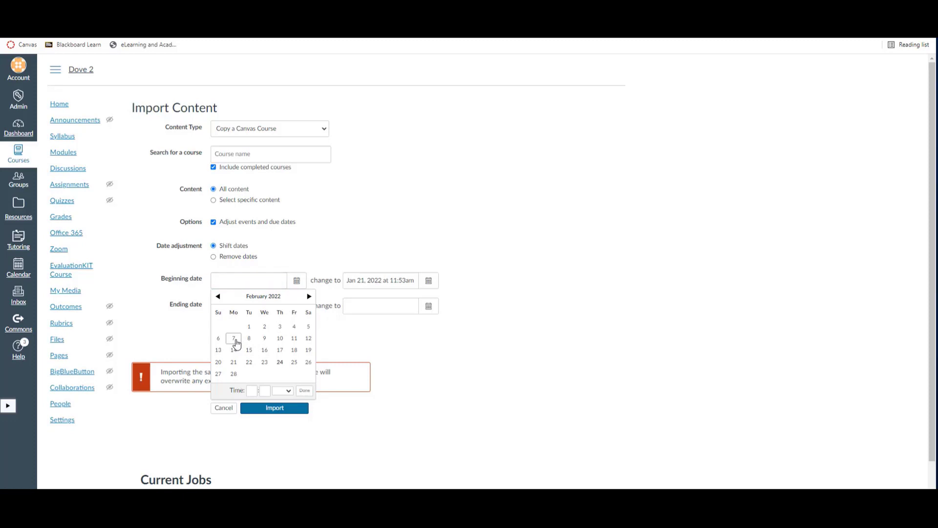
{"action": "left_click", "coordinate": [234, 339]}
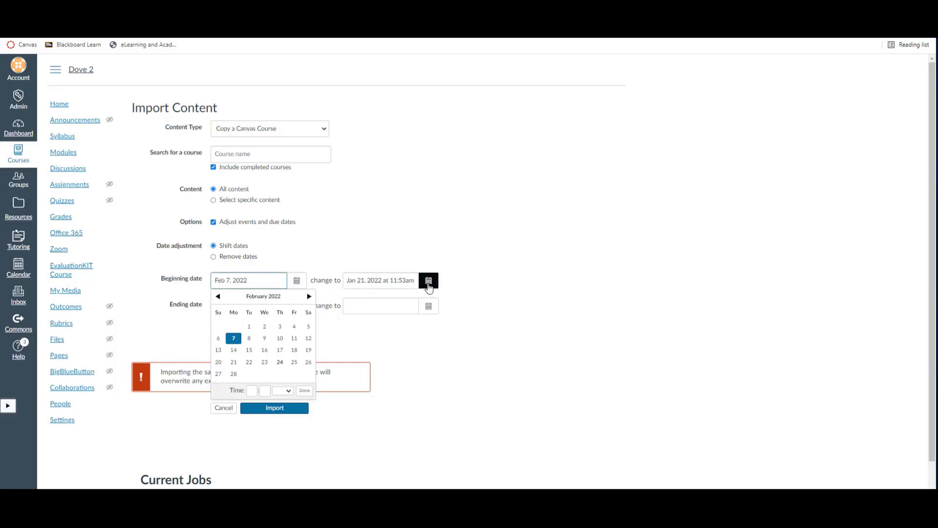
{"action": "left_click", "coordinate": [428, 306]}
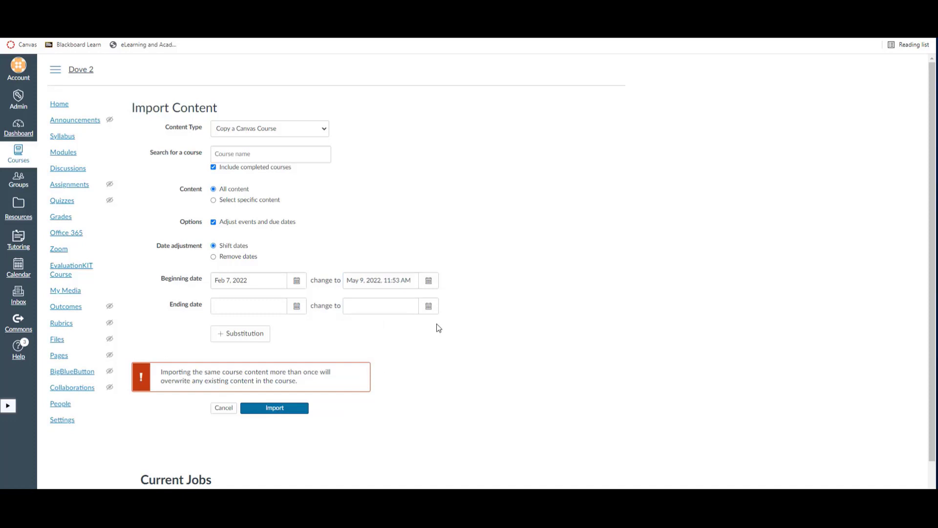
{"action": "mouse_move", "coordinate": [294, 319]}
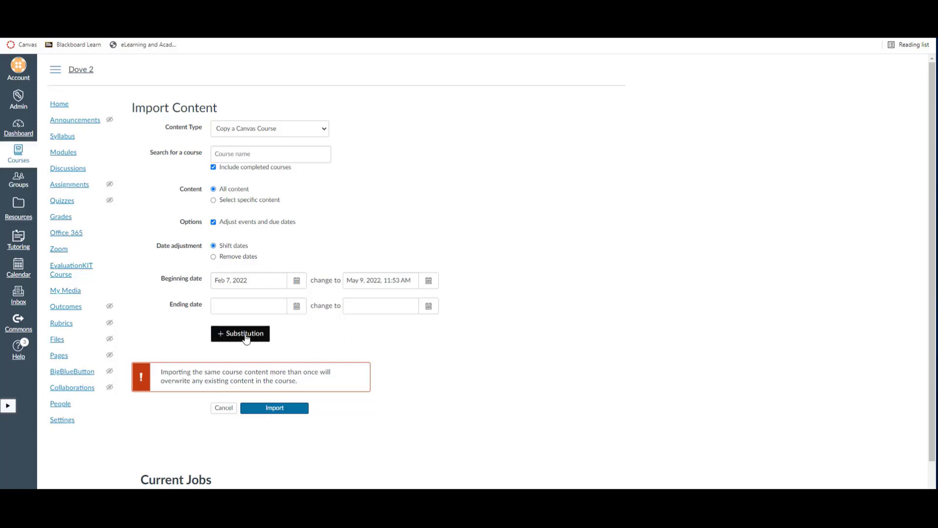
Step: Add a weekday substitution moving Monday items to Tuesday
{"action": "left_click", "coordinate": [240, 333]}
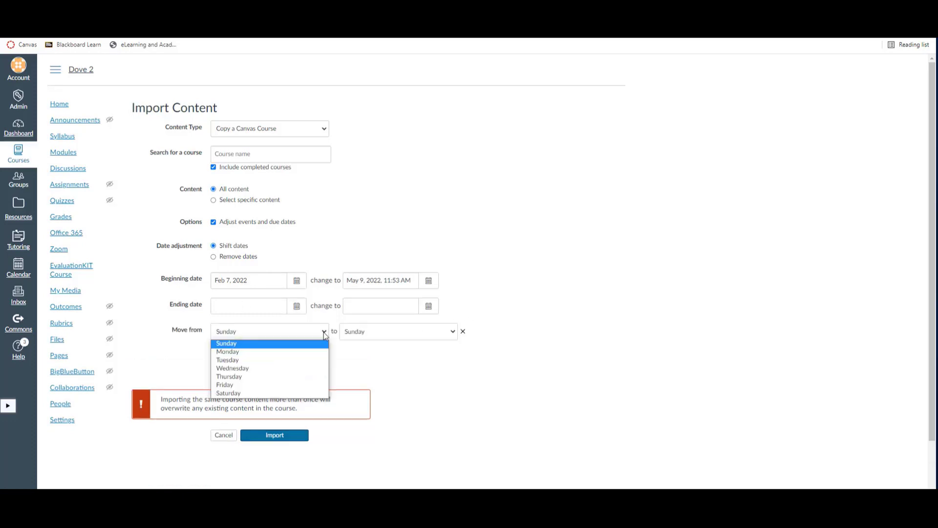
{"action": "left_click", "coordinate": [227, 350]}
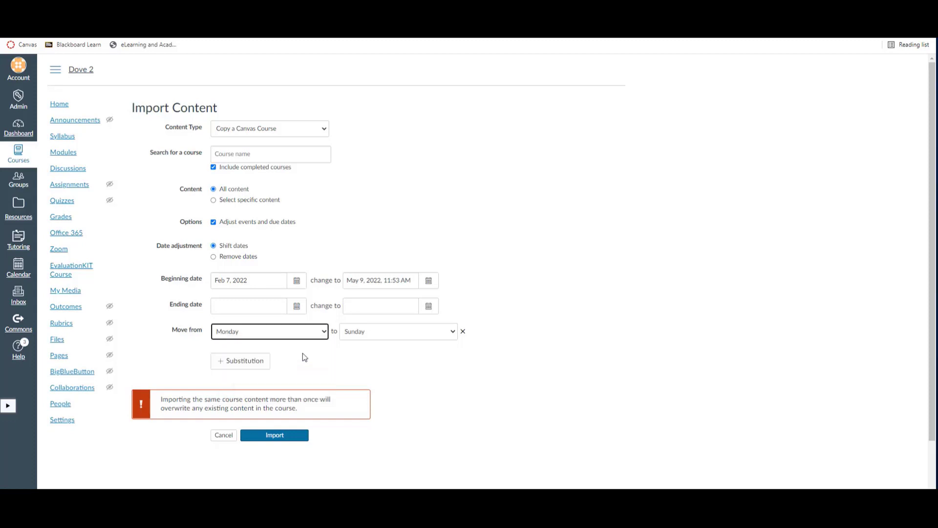
{"action": "mouse_move", "coordinate": [449, 340]}
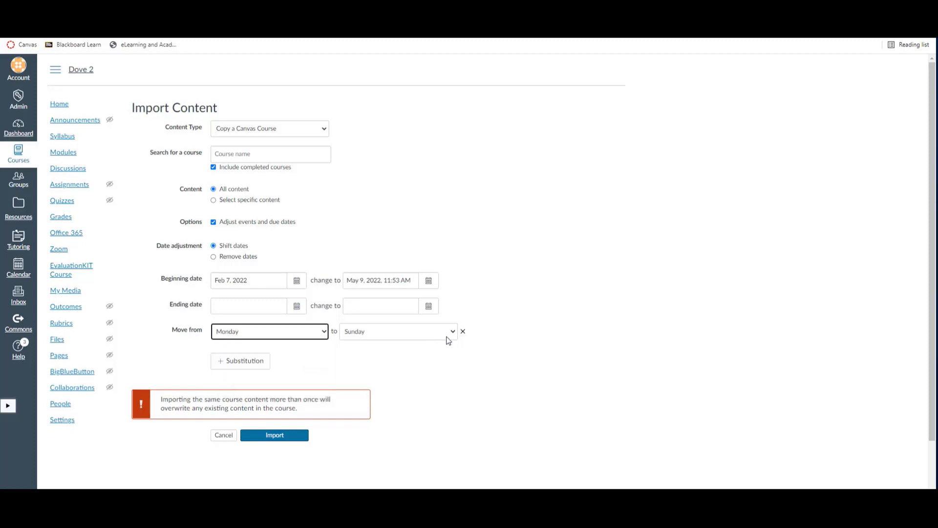
{"action": "left_click", "coordinate": [398, 331]}
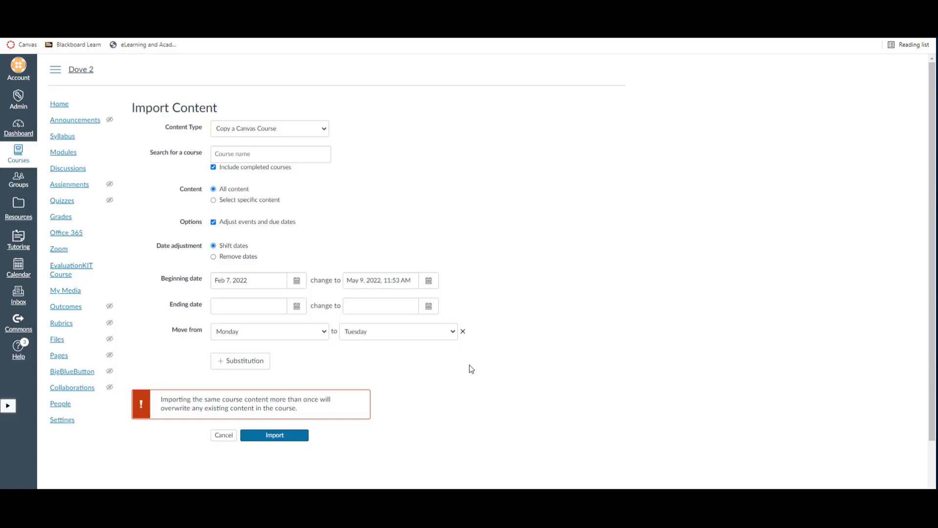
{"action": "mouse_move", "coordinate": [465, 369]}
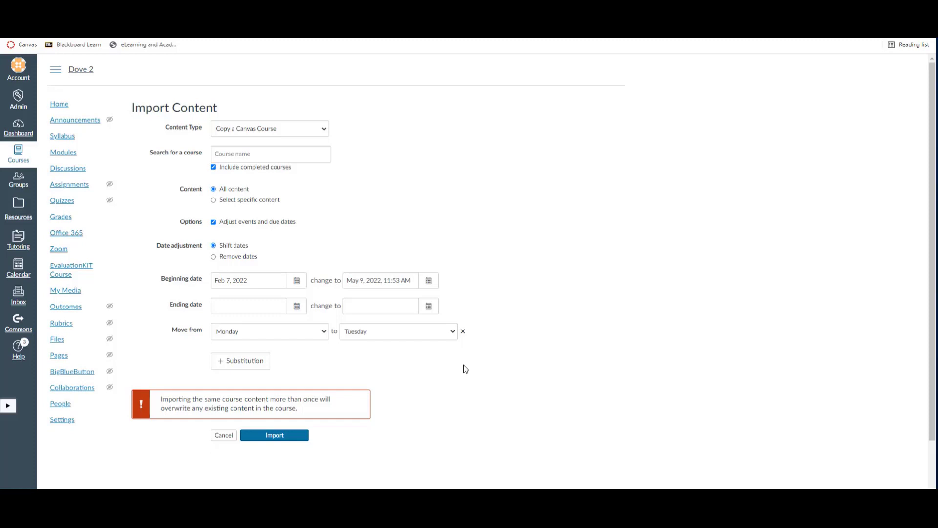
Step: Run the course copy and show its missing-links issue under Current Jobs
{"action": "left_click", "coordinate": [213, 222]}
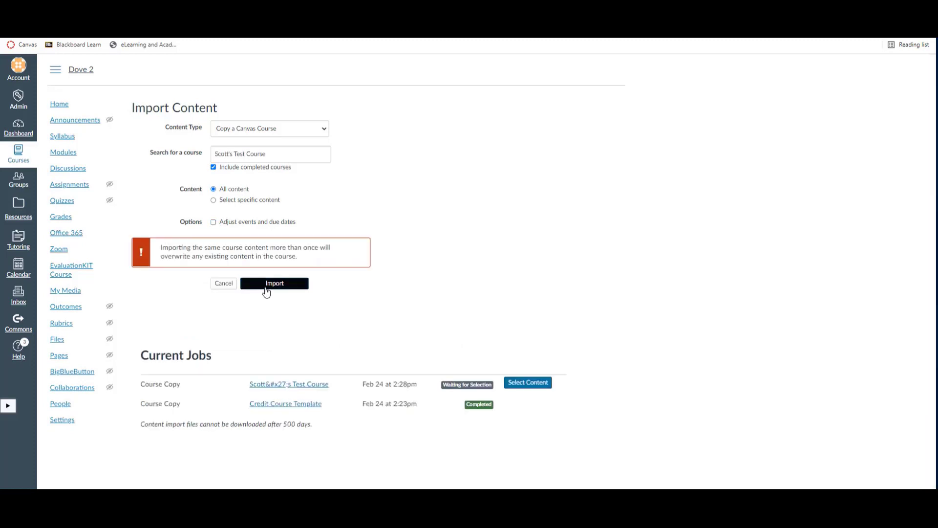
{"action": "left_click", "coordinate": [274, 283]}
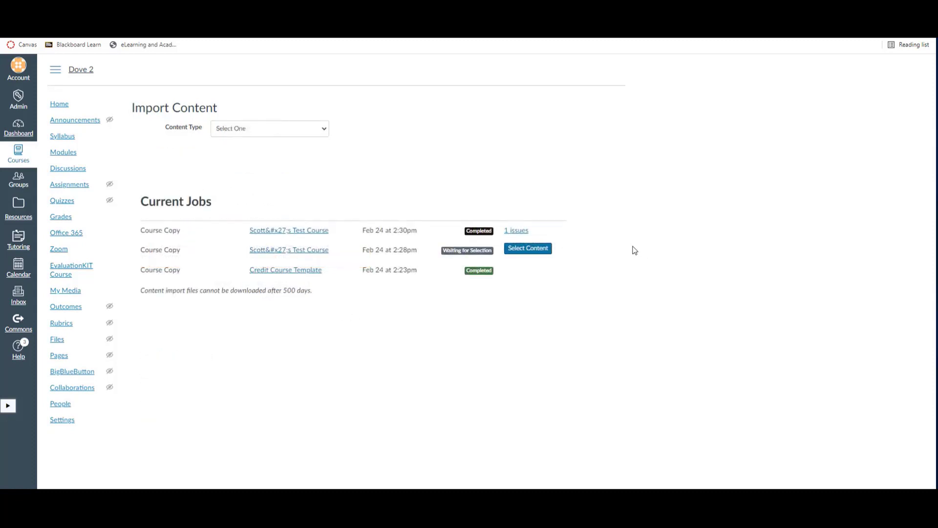
{"action": "left_click", "coordinate": [516, 230]}
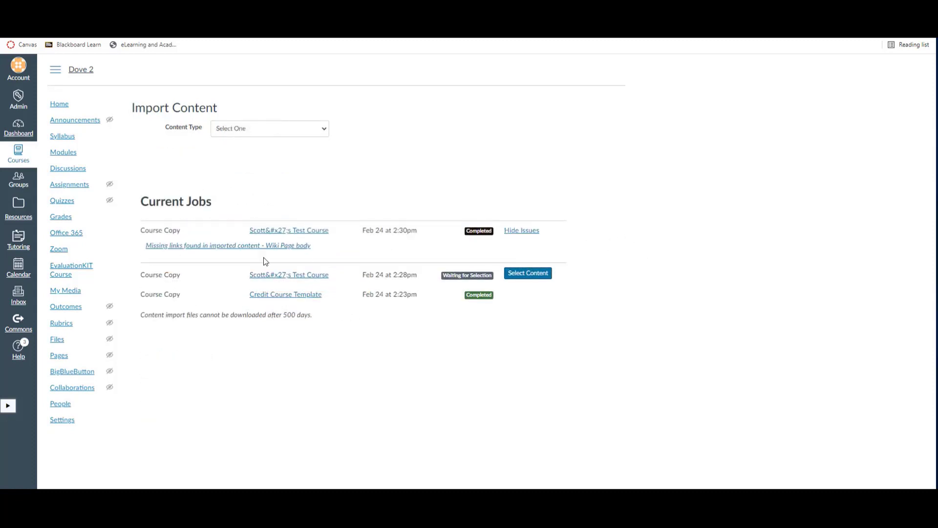
{"action": "left_click", "coordinate": [522, 229]}
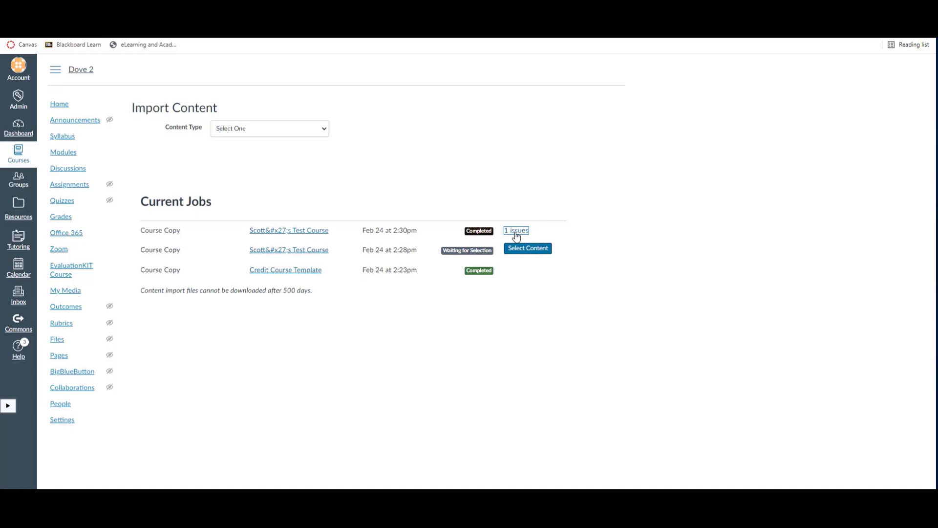
{"action": "left_click", "coordinate": [516, 230]}
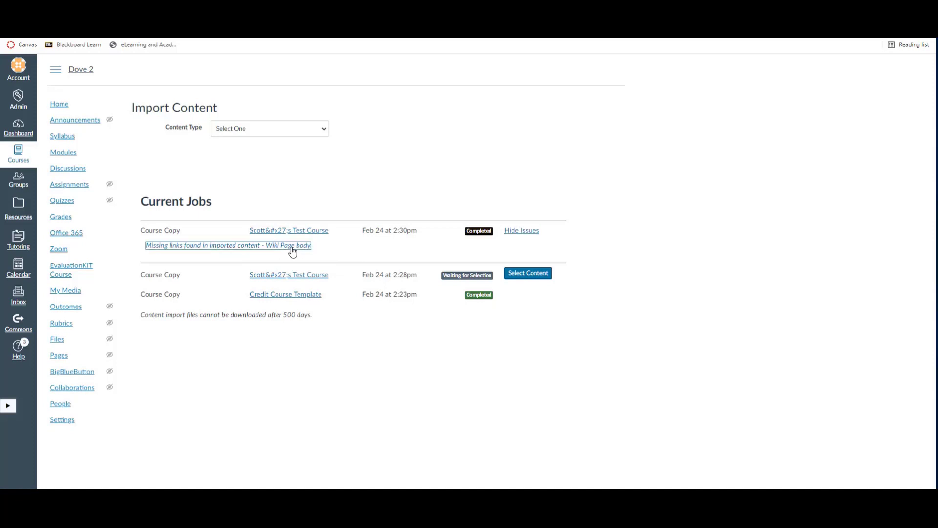
Step: View the Homepage test page flagged with missing links
{"action": "left_click", "coordinate": [227, 246]}
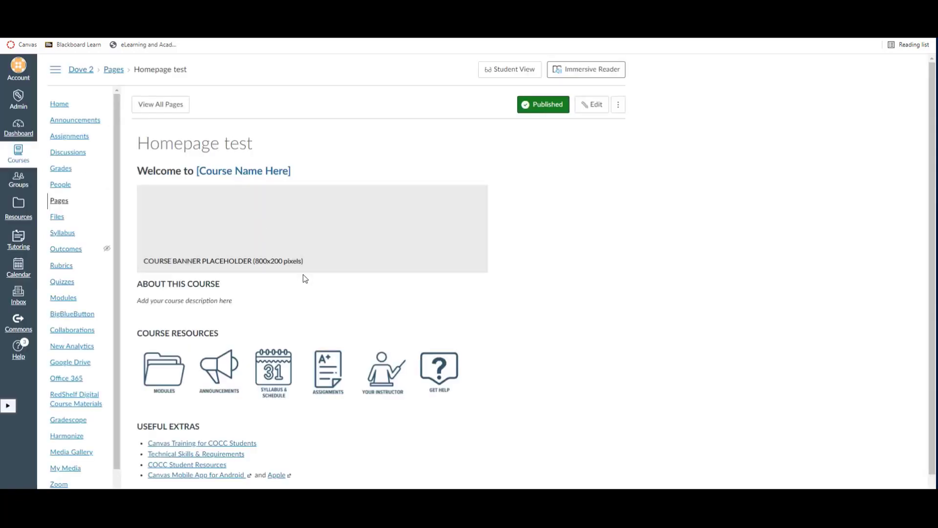
{"action": "scroll", "scroll_direction": "down", "scroll_amount": 3}
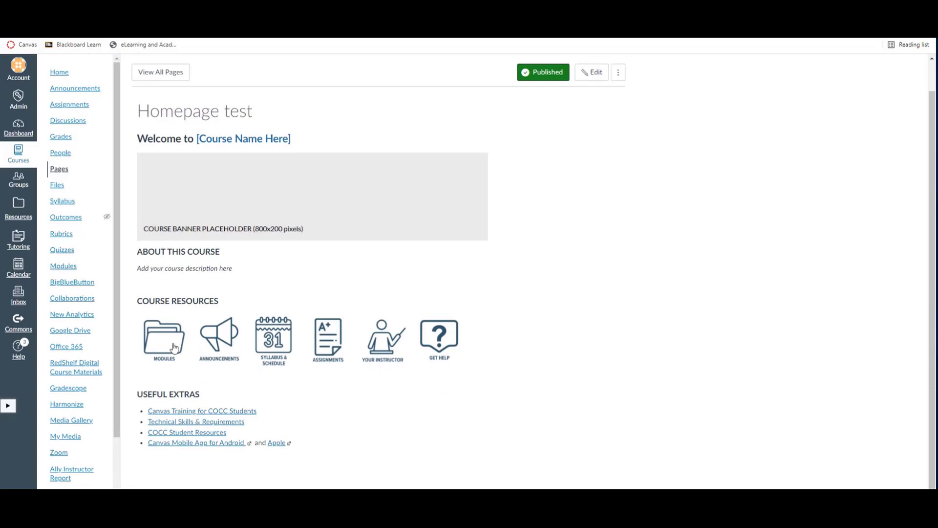
{"action": "mouse_move", "coordinate": [288, 358]}
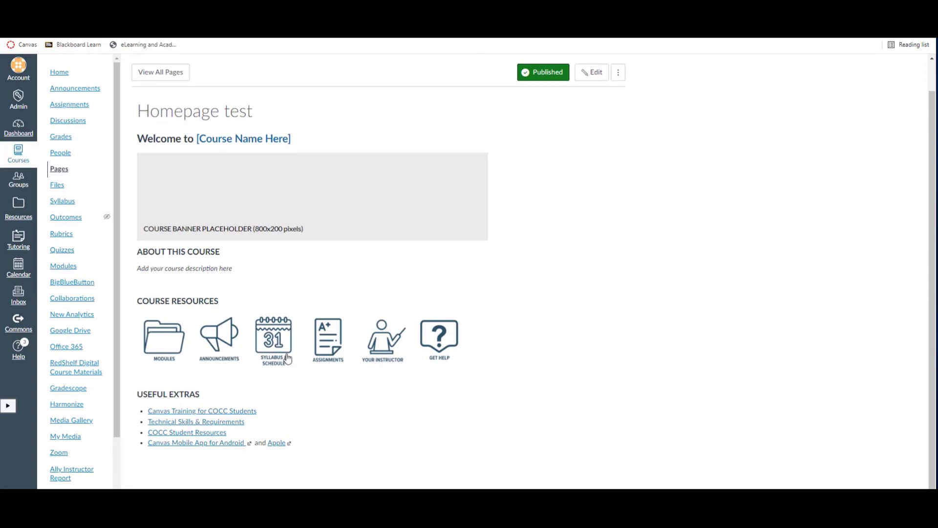
{"action": "mouse_move", "coordinate": [404, 366]}
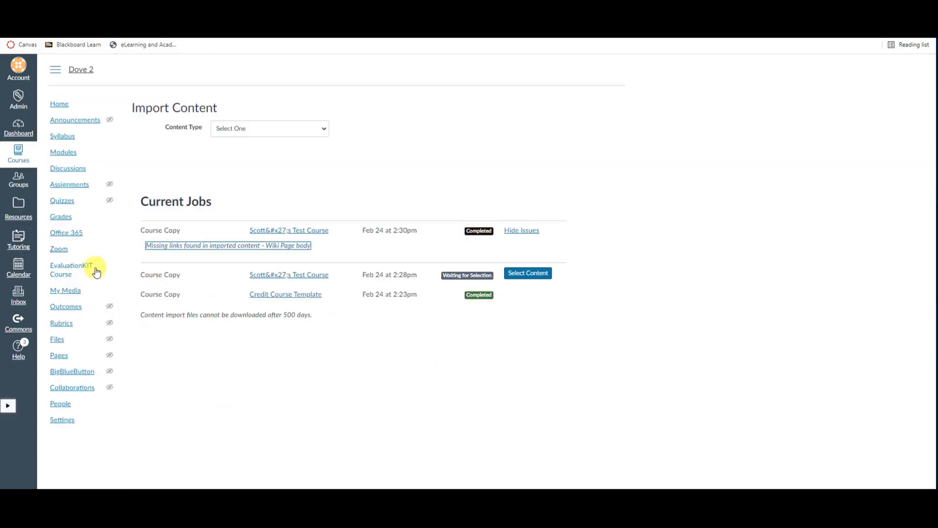
{"action": "mouse_move", "coordinate": [66, 273]}
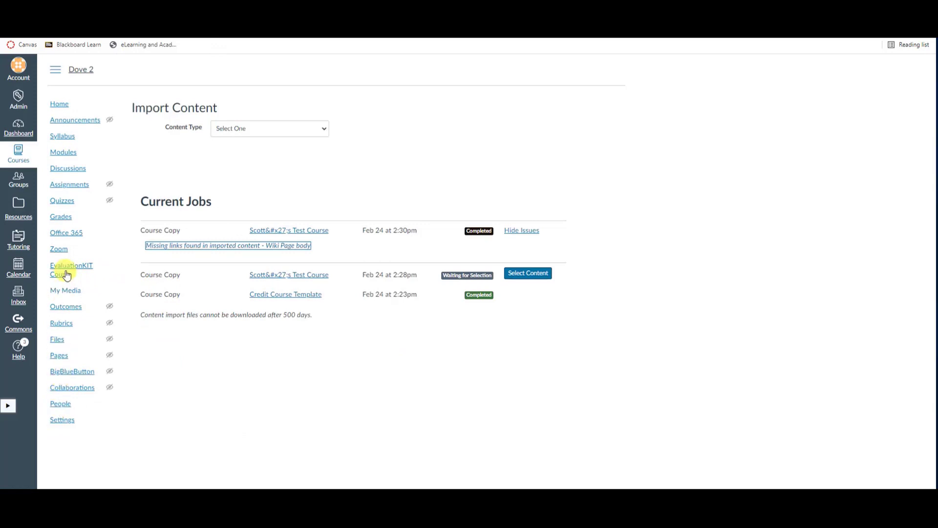
{"action": "mouse_move", "coordinate": [58, 354]}
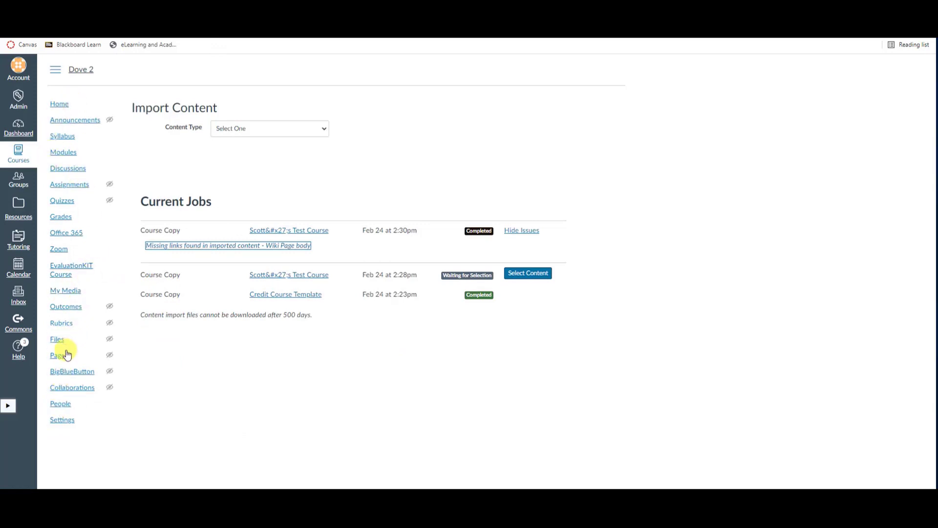
Step: Make the imported Homepage the Dove 2 front page from the Pages list
{"action": "left_click", "coordinate": [57, 354]}
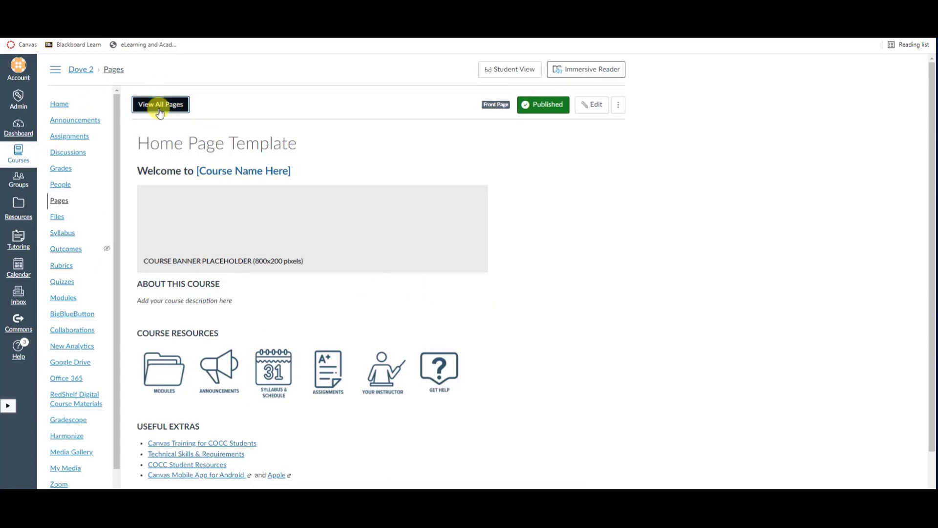
{"action": "left_click", "coordinate": [160, 105]}
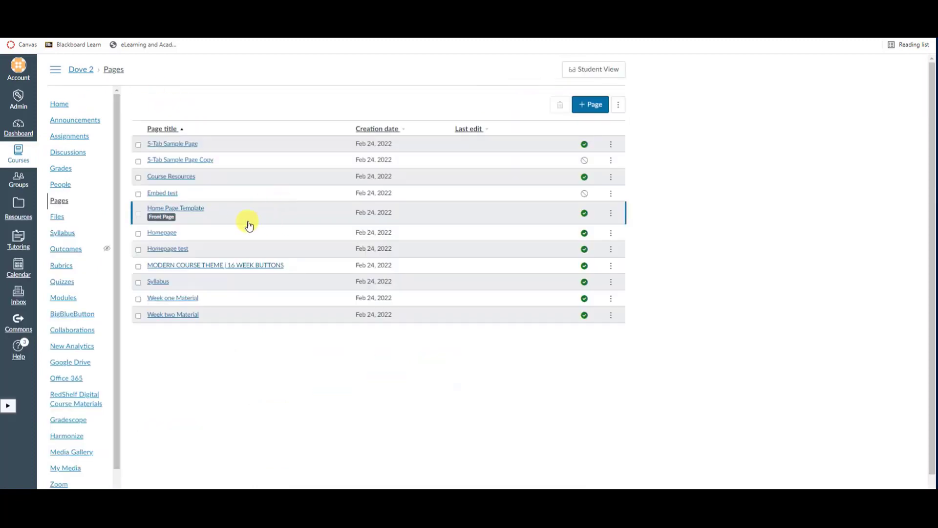
{"action": "mouse_move", "coordinate": [161, 236]}
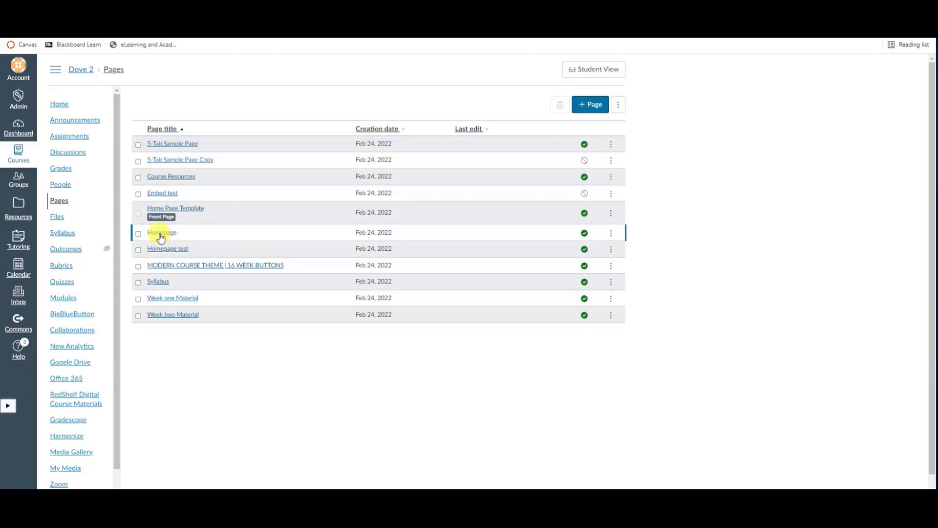
{"action": "mouse_move", "coordinate": [169, 239]}
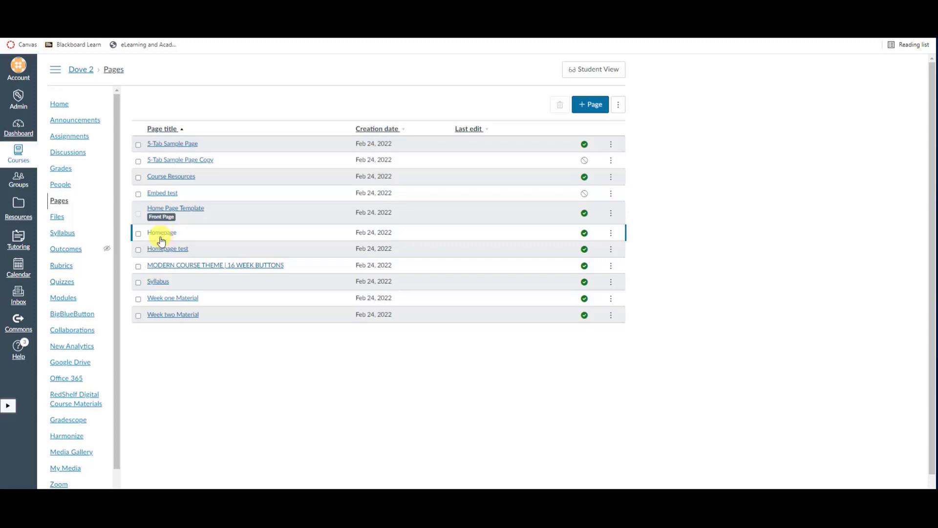
{"action": "mouse_move", "coordinate": [611, 235]}
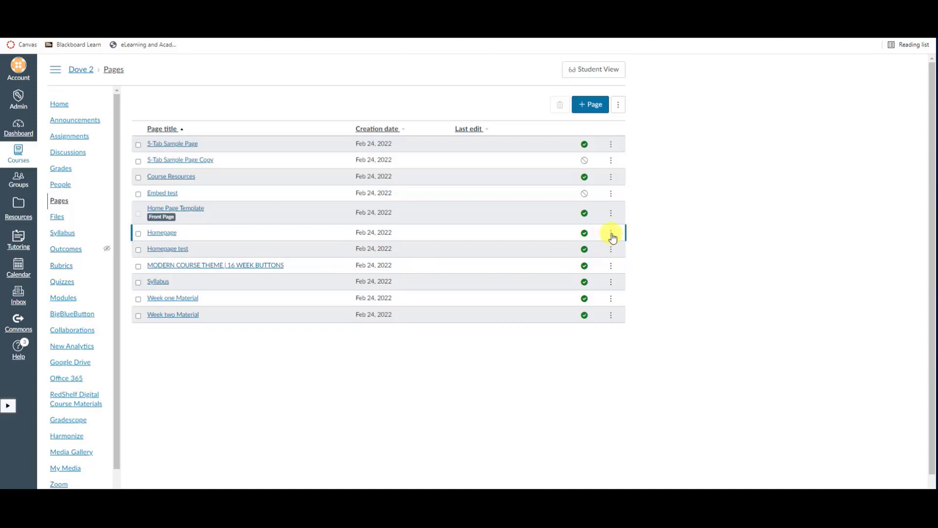
{"action": "left_click", "coordinate": [610, 232]}
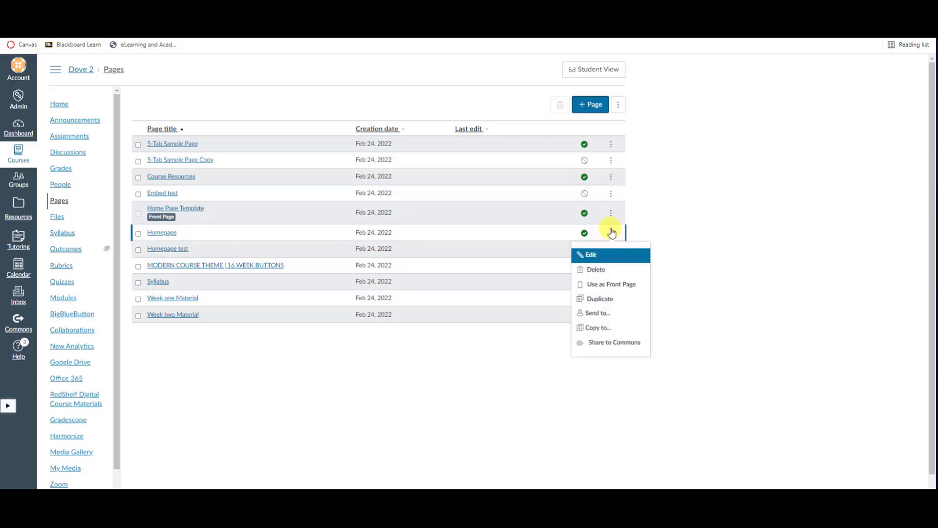
{"action": "mouse_move", "coordinate": [610, 284]}
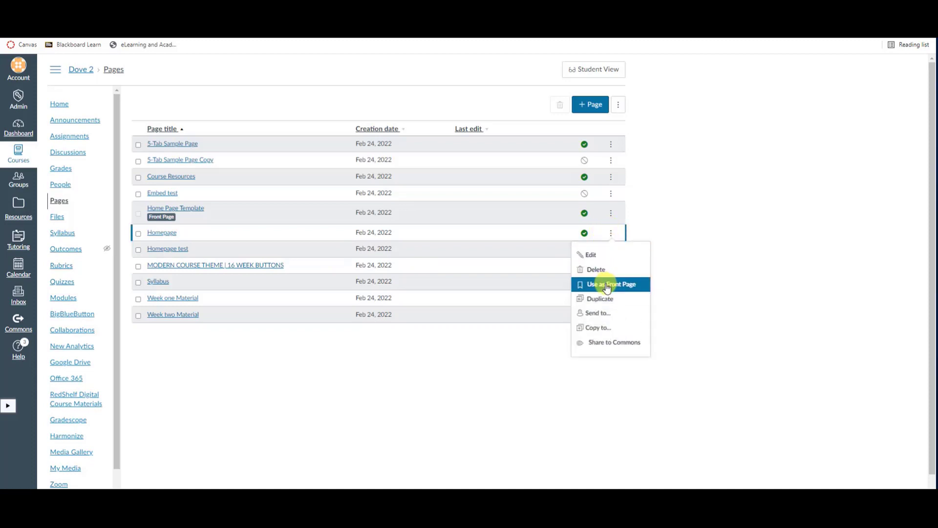
{"action": "left_click", "coordinate": [611, 284]}
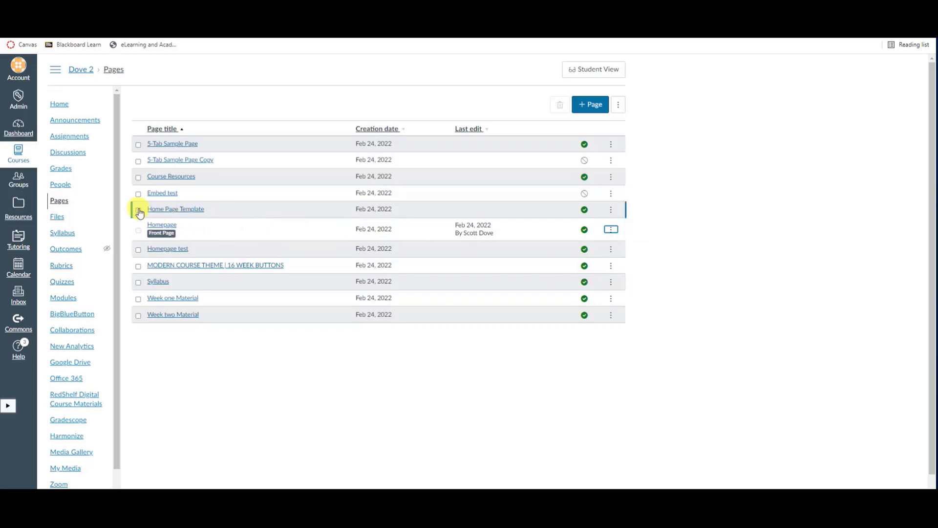
Step: Delete the old Home Page Template page
{"action": "left_click", "coordinate": [138, 209]}
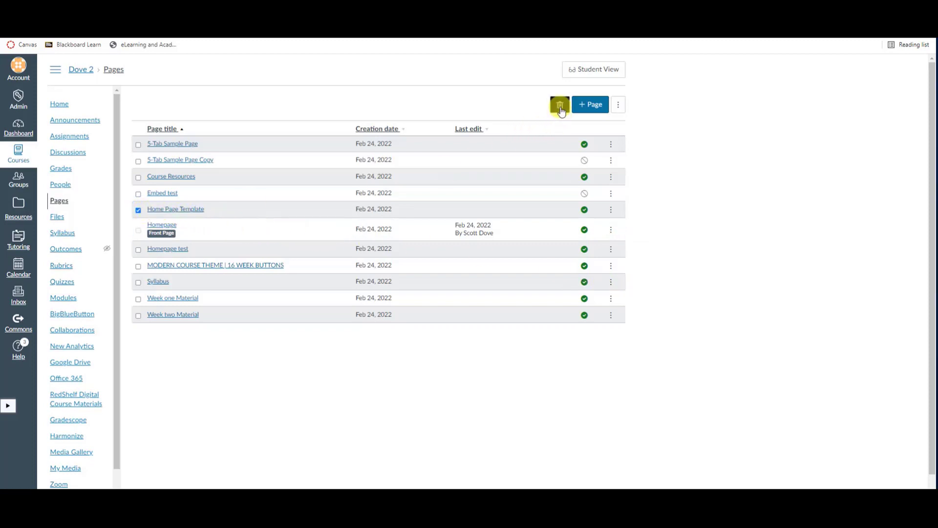
{"action": "left_click", "coordinate": [560, 105]}
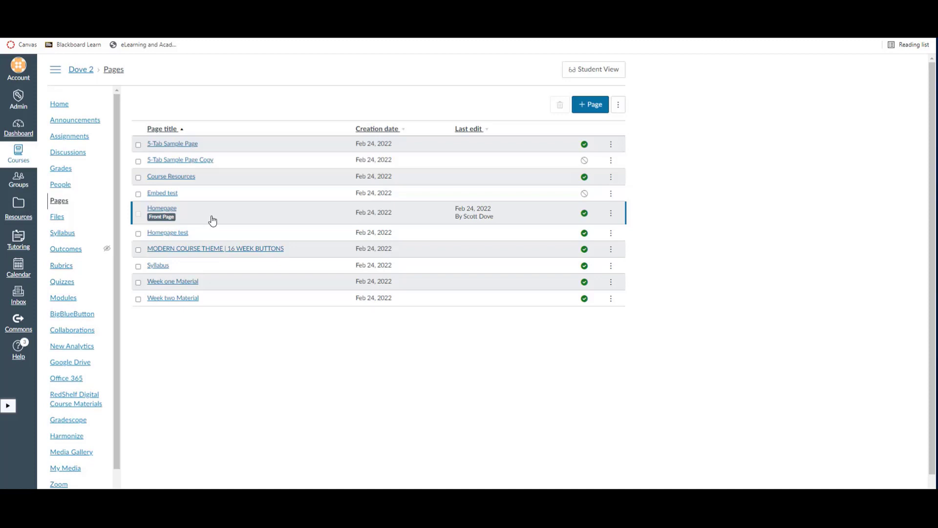
{"action": "mouse_move", "coordinate": [723, 300]}
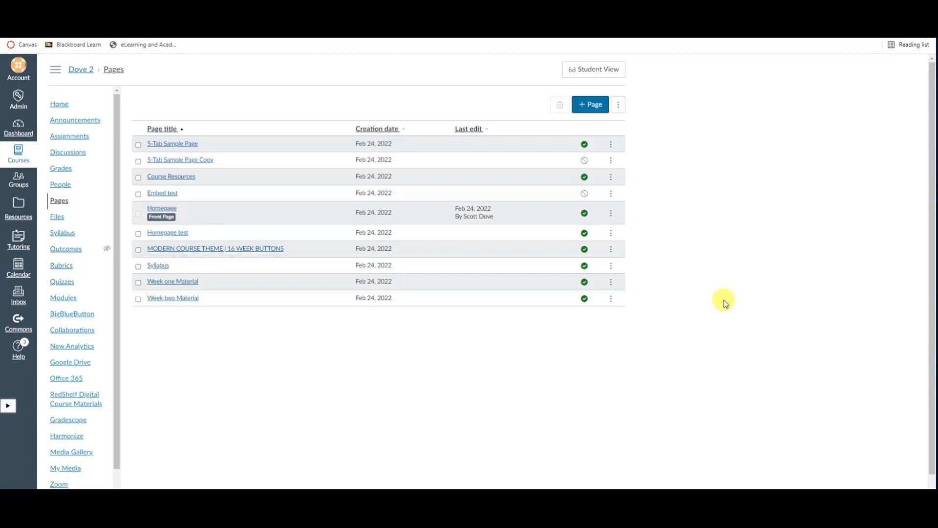
{"action": "mouse_move", "coordinate": [714, 289]}
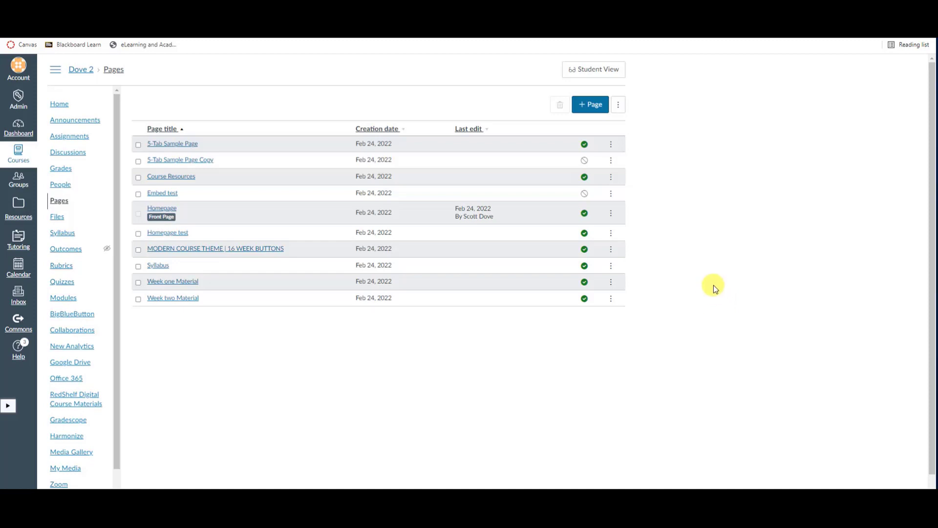
{"action": "mouse_move", "coordinate": [70, 136]}
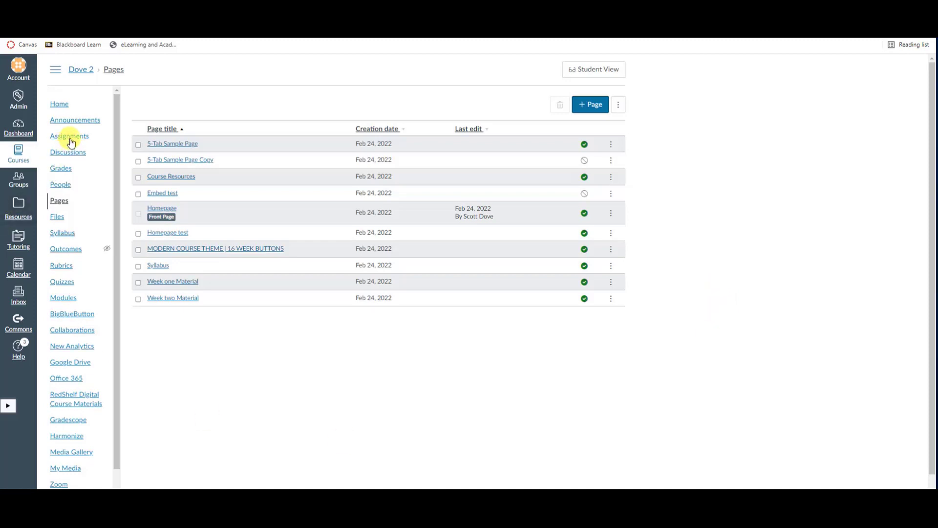
Step: Show Edit Assignment Dates listing all assignments and quizzes with blank dates, then return to Pages
{"action": "left_click", "coordinate": [70, 136]}
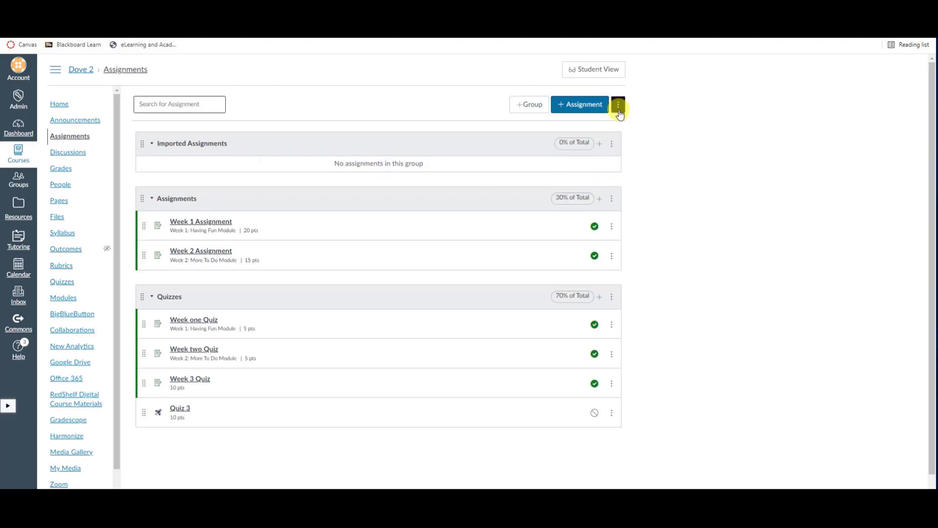
{"action": "left_click", "coordinate": [619, 105]}
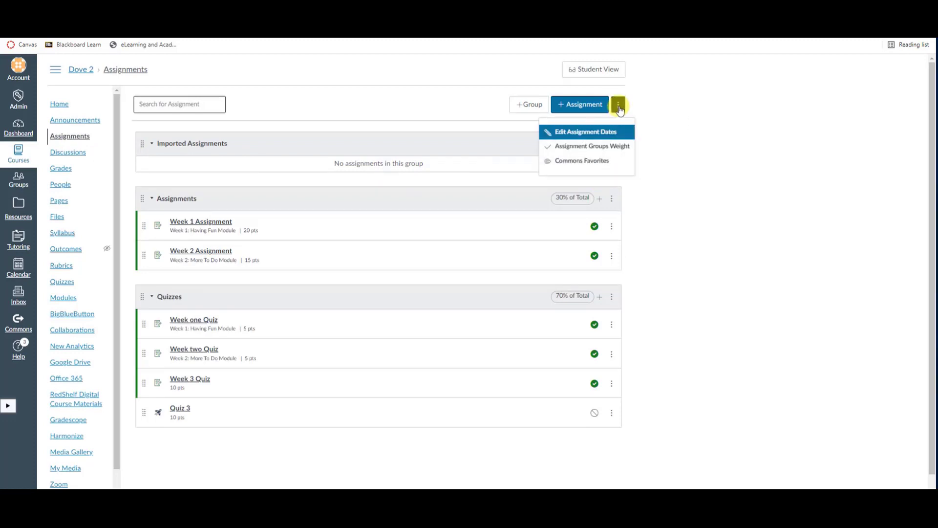
{"action": "mouse_move", "coordinate": [596, 131]}
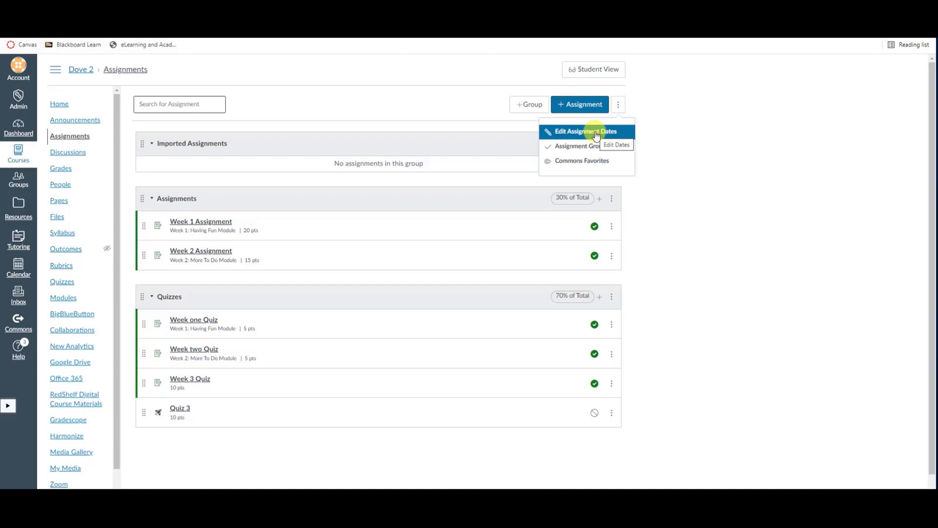
{"action": "left_click", "coordinate": [587, 131]}
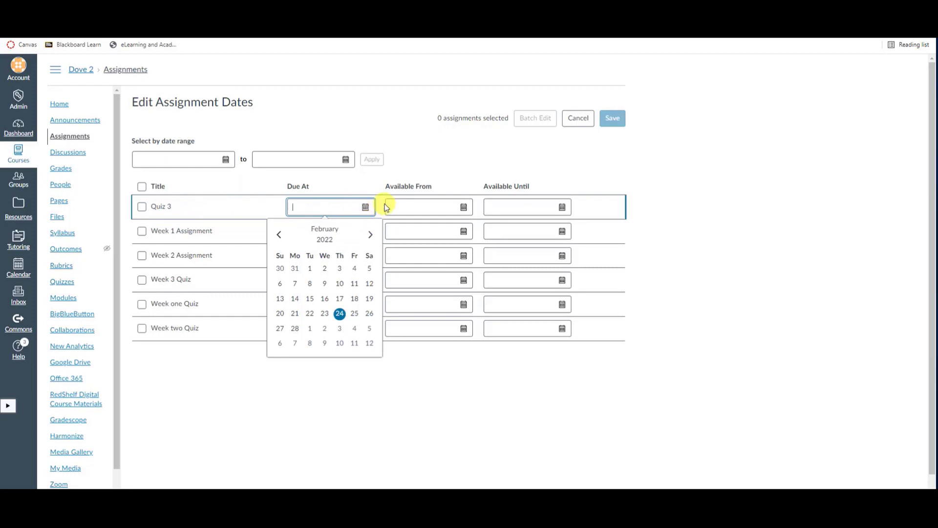
{"action": "left_click", "coordinate": [349, 189]}
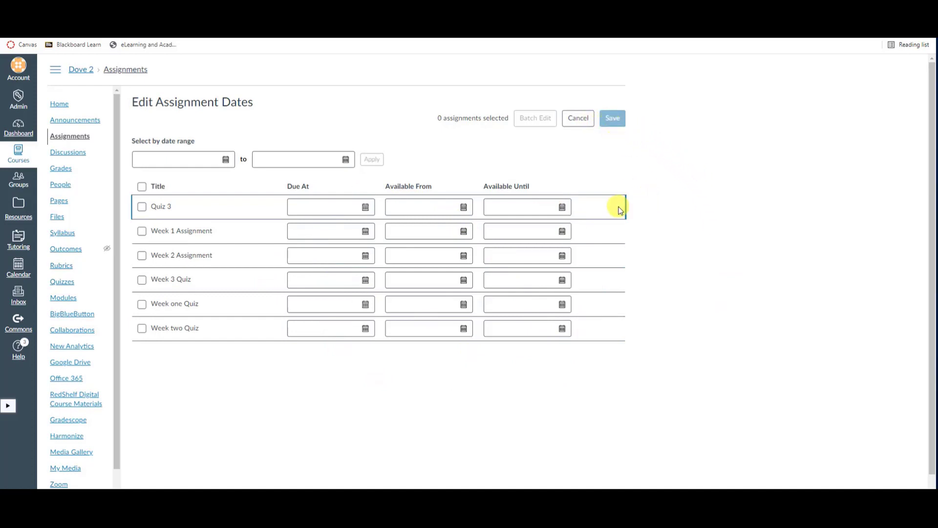
{"action": "mouse_move", "coordinate": [621, 209]}
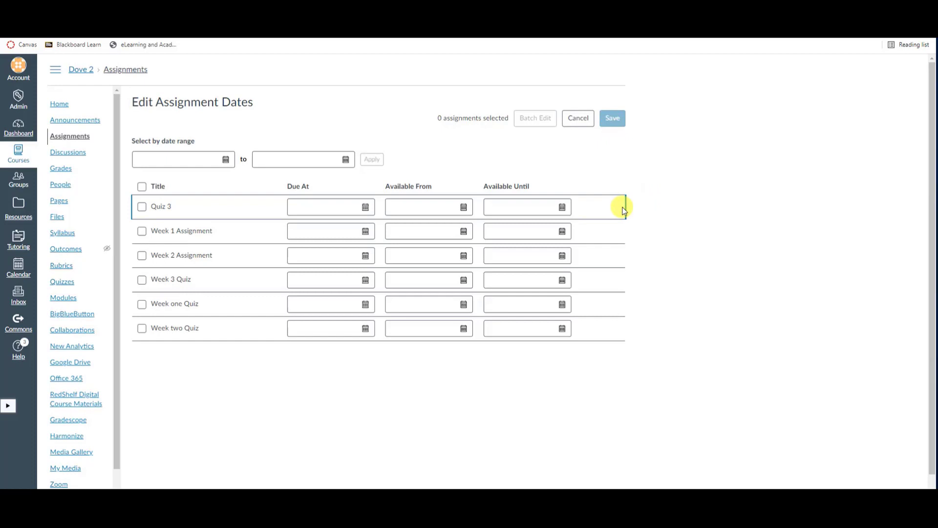
{"action": "left_click", "coordinate": [58, 200]}
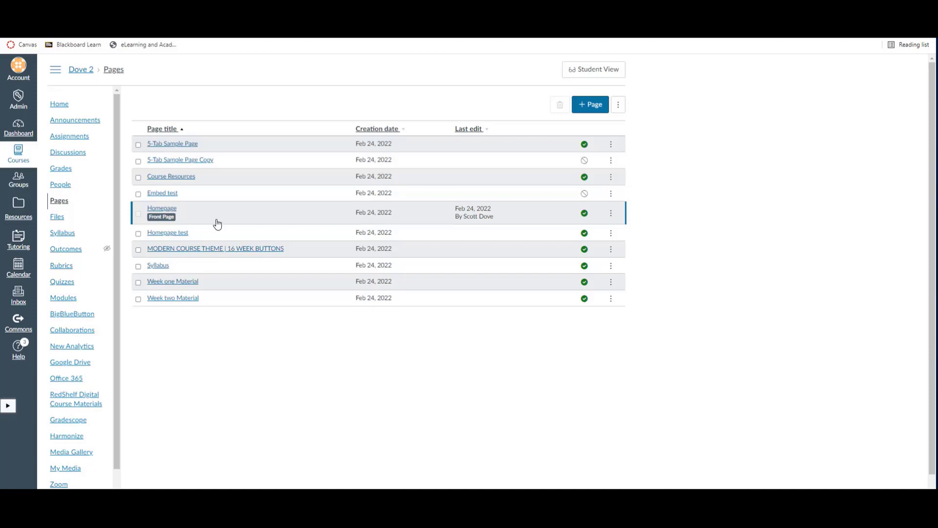
{"action": "mouse_move", "coordinate": [223, 224]}
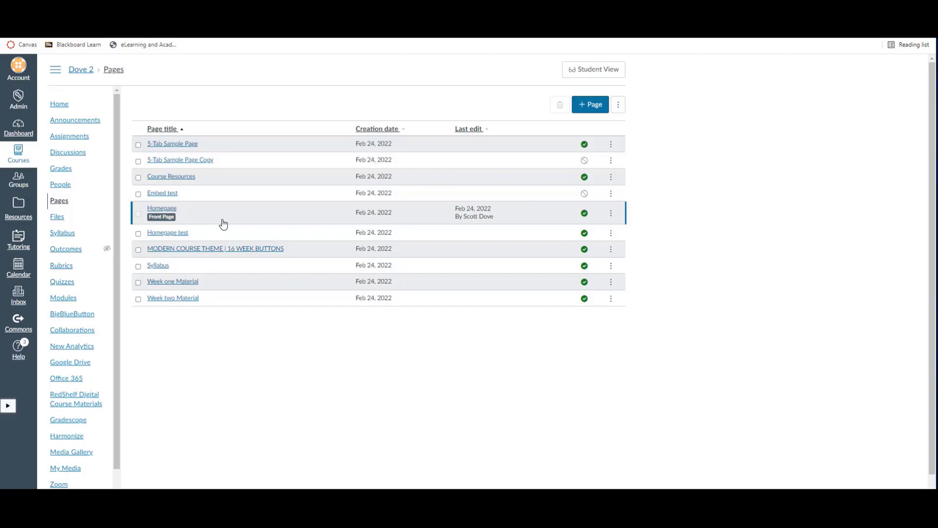